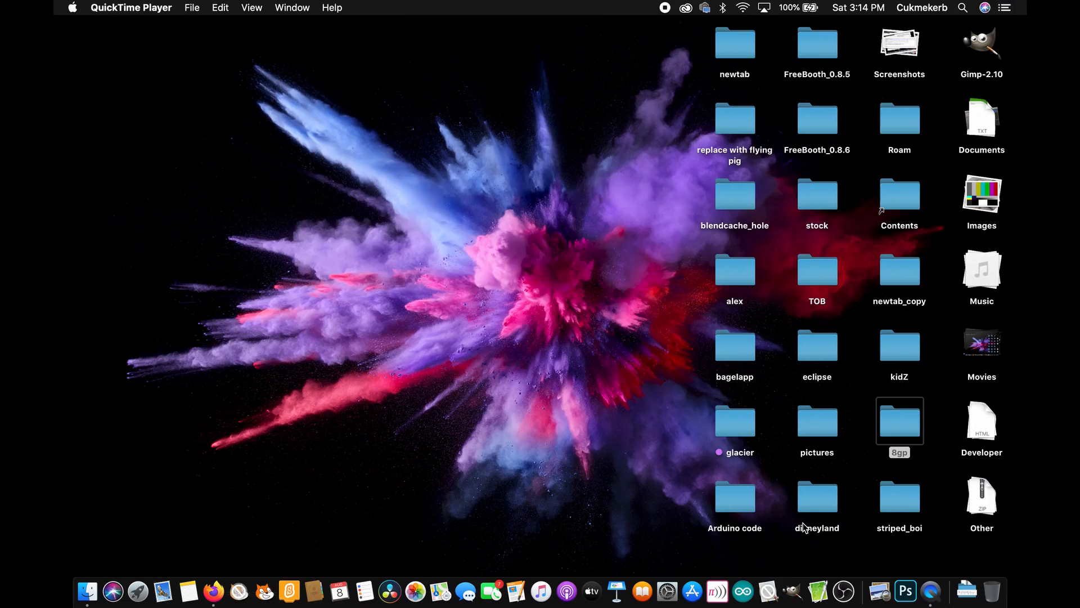
Switch from the Finder desktop to Firefox via the Dock.
click(214, 590)
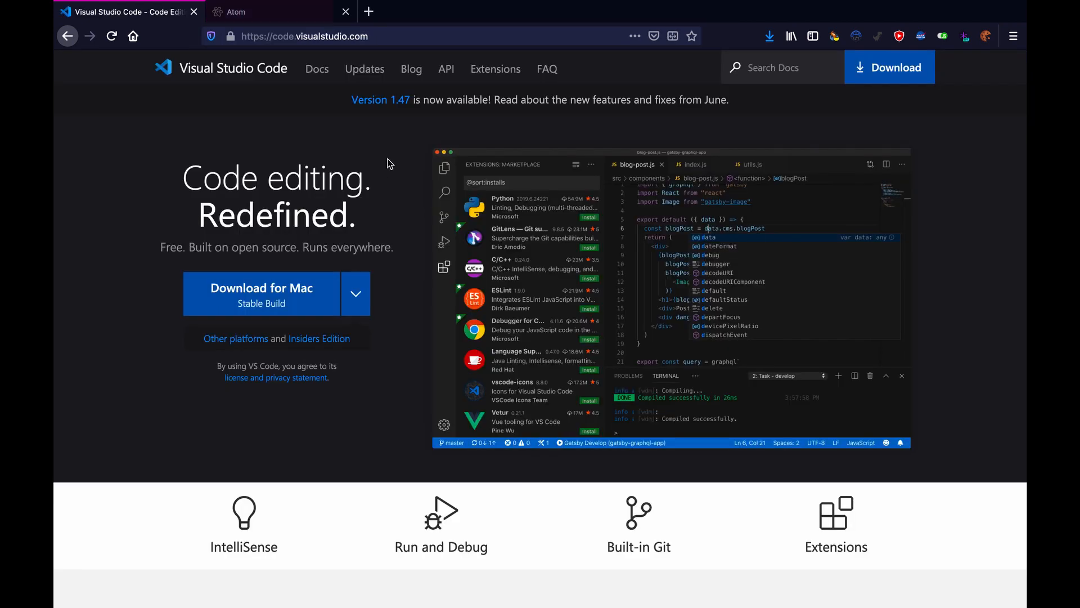
mouse_move(349, 202)
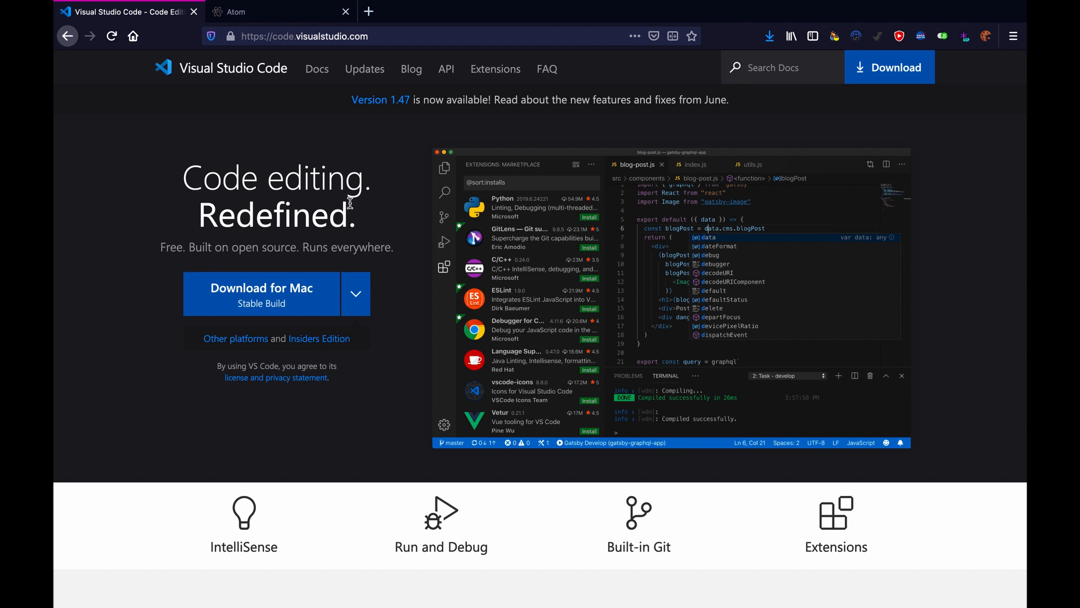
mouse_move(441, 279)
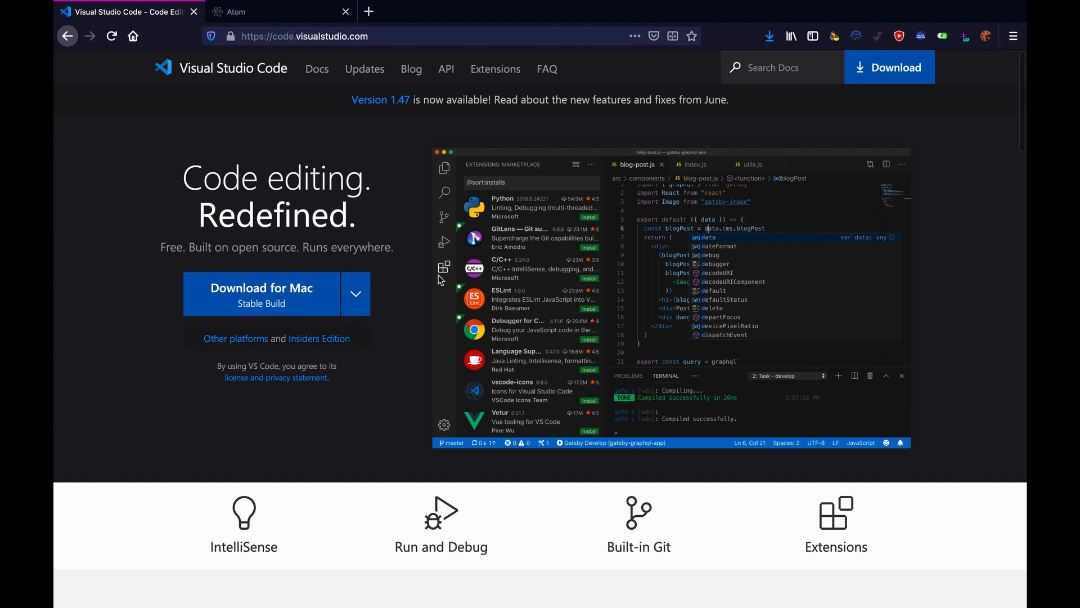
mouse_move(289, 95)
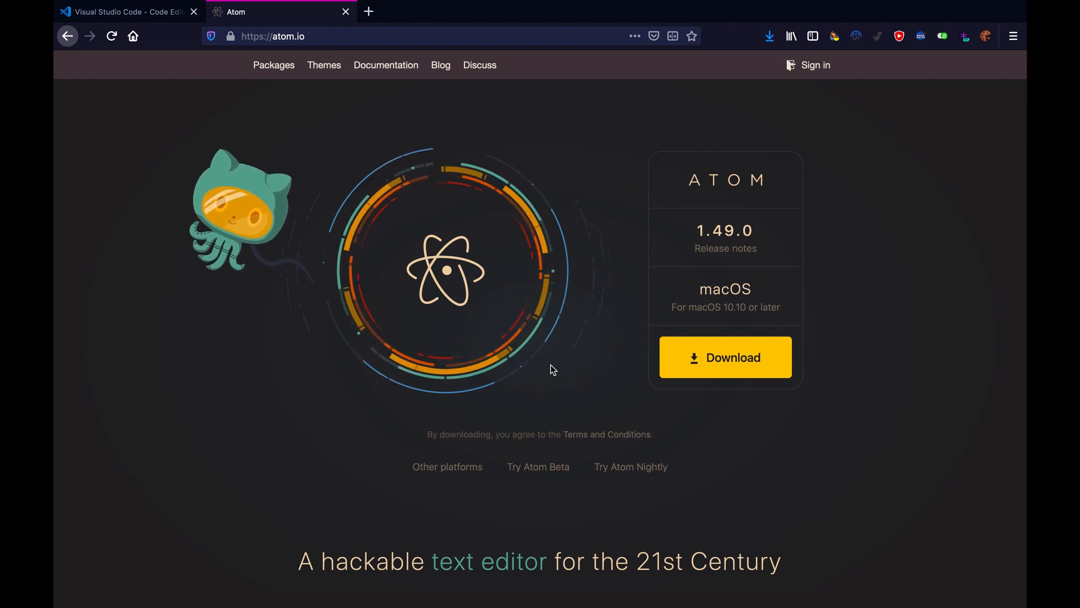
Flip between the Atom and Visual Studio Code site tabs, ending on atom.io.
click(124, 12)
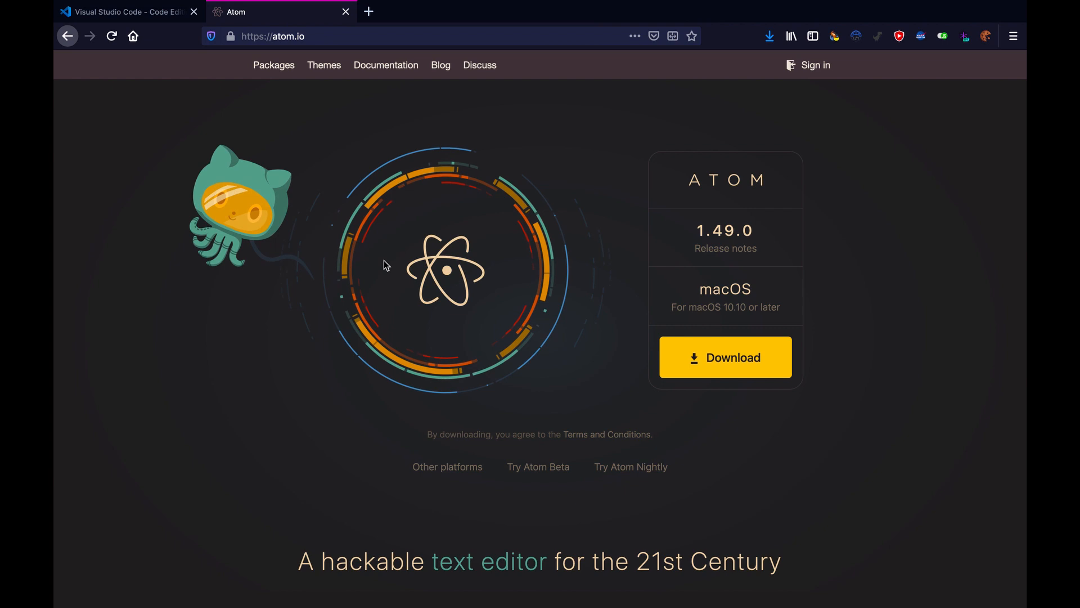
mouse_move(350, 215)
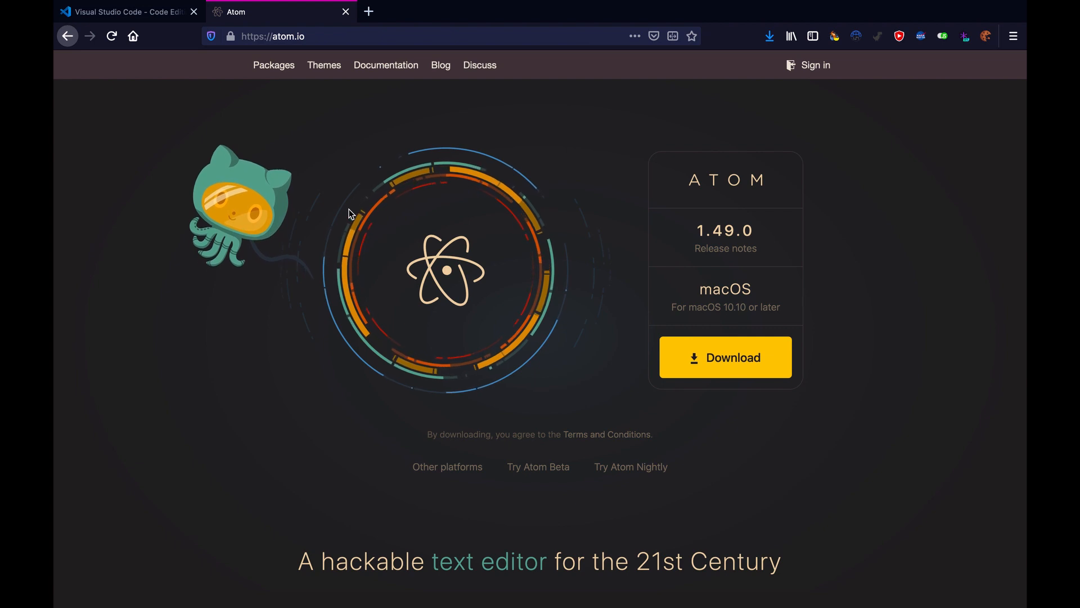
click(128, 12)
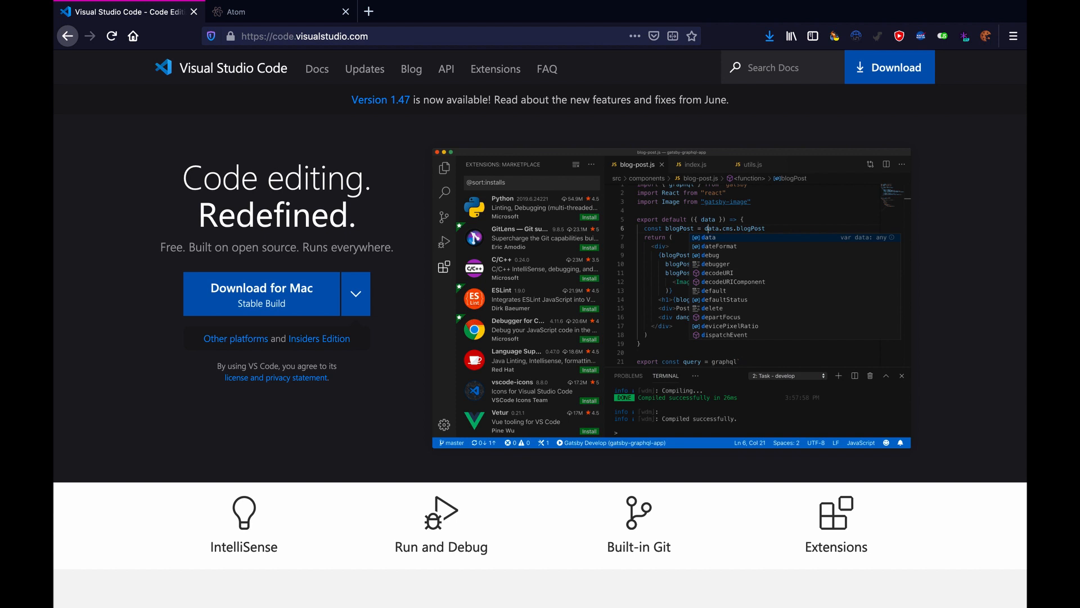
mouse_move(350, 209)
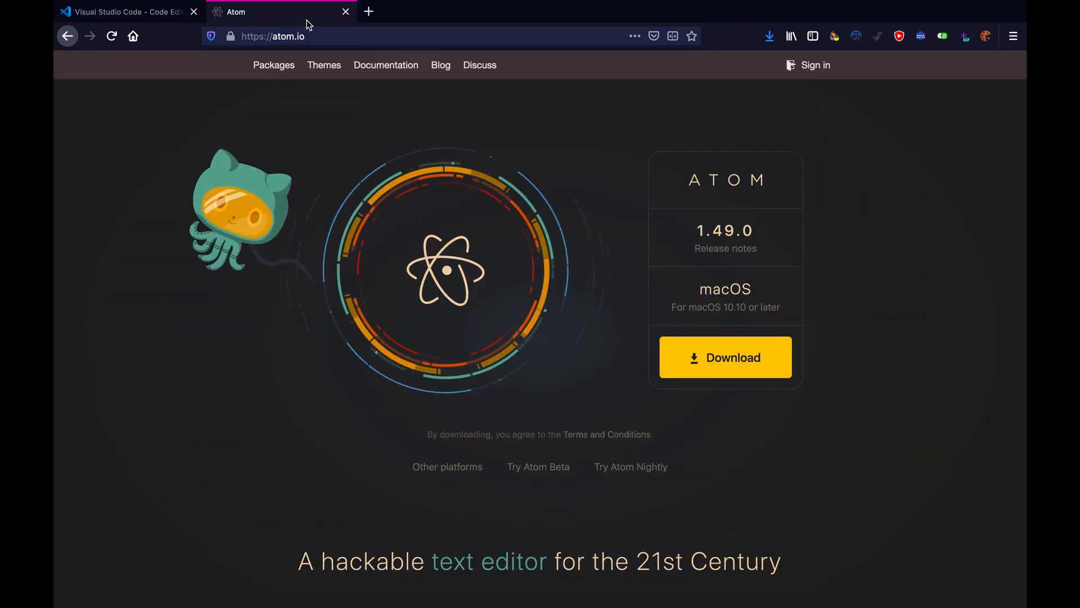
mouse_move(231, 67)
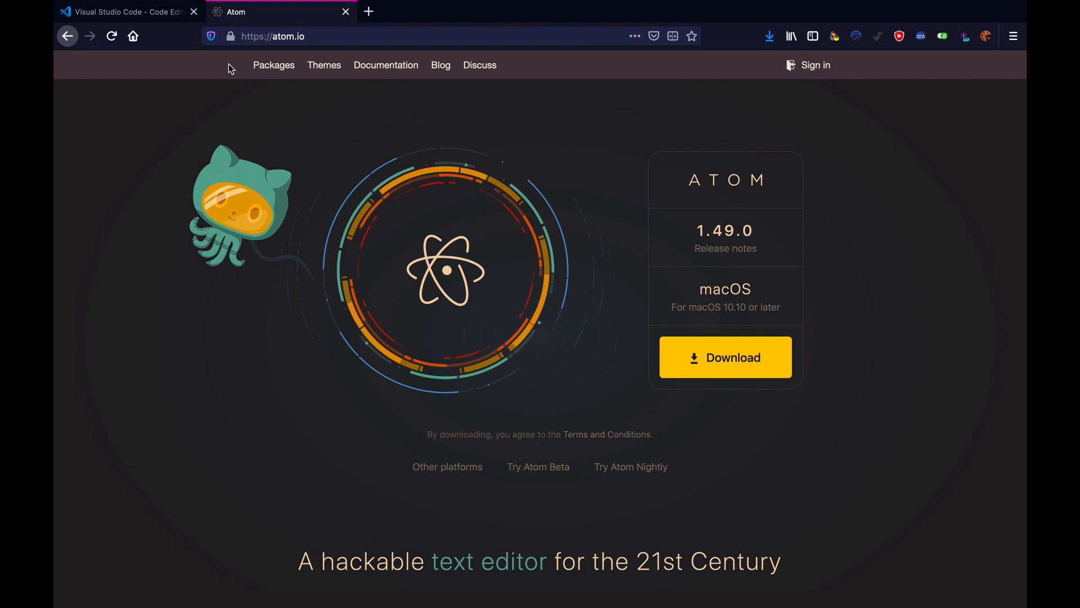
click(124, 12)
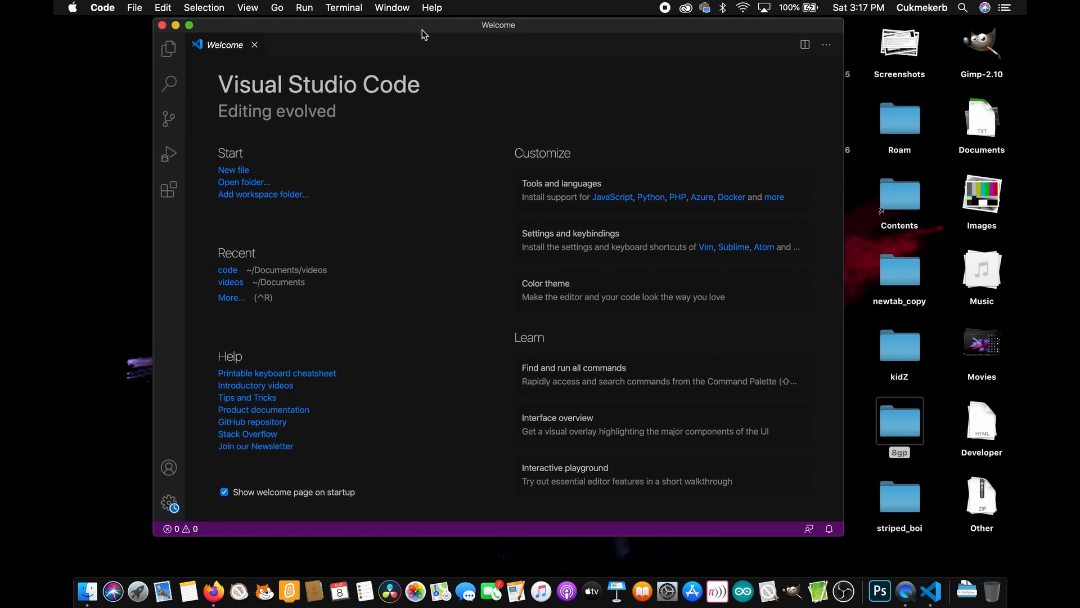
mouse_move(470, 196)
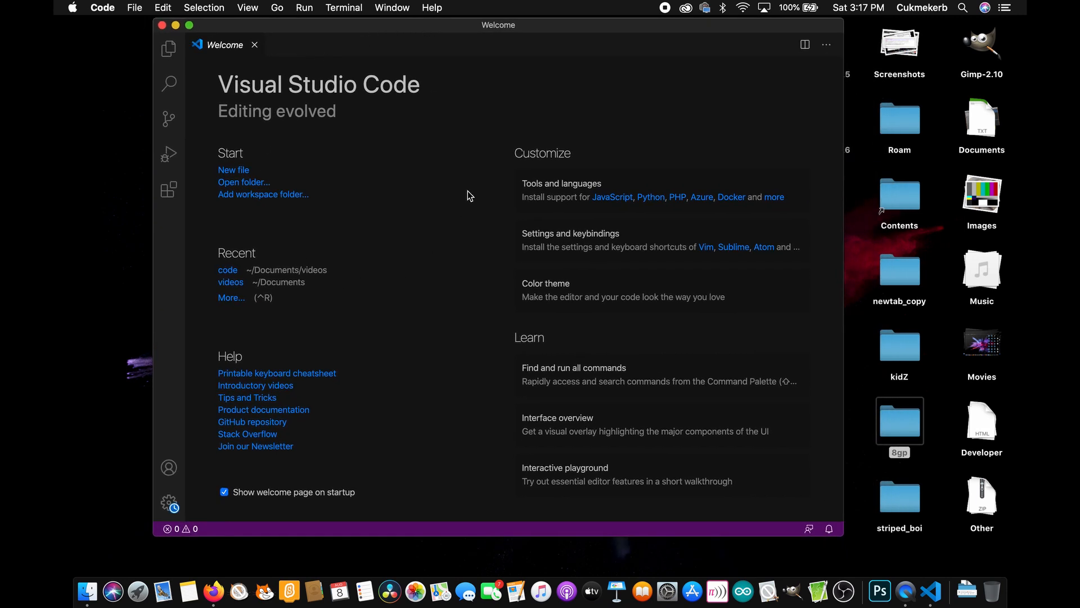
mouse_move(261, 168)
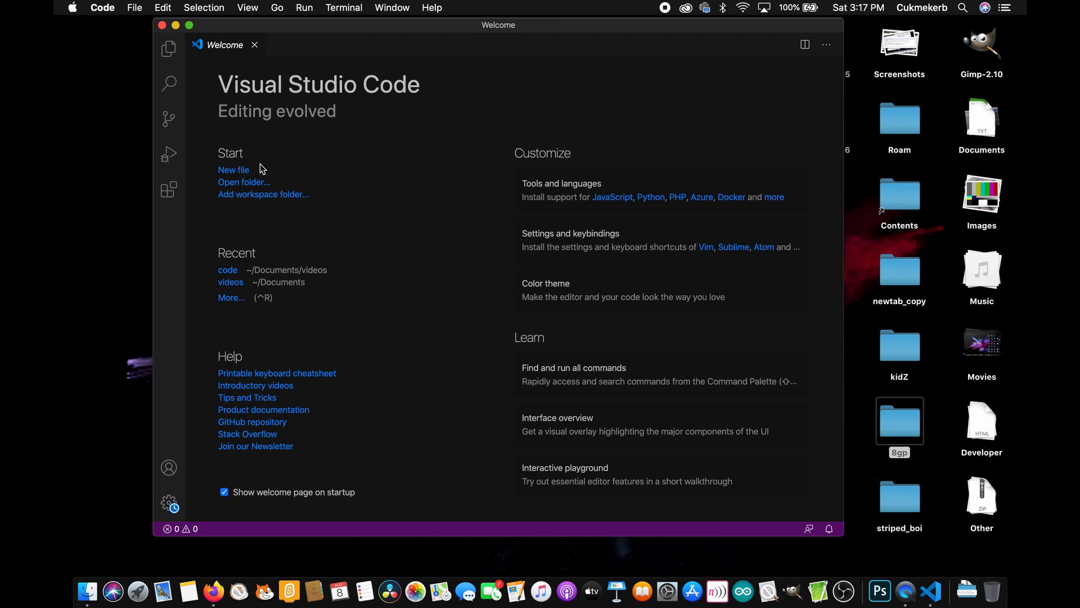
mouse_move(243, 186)
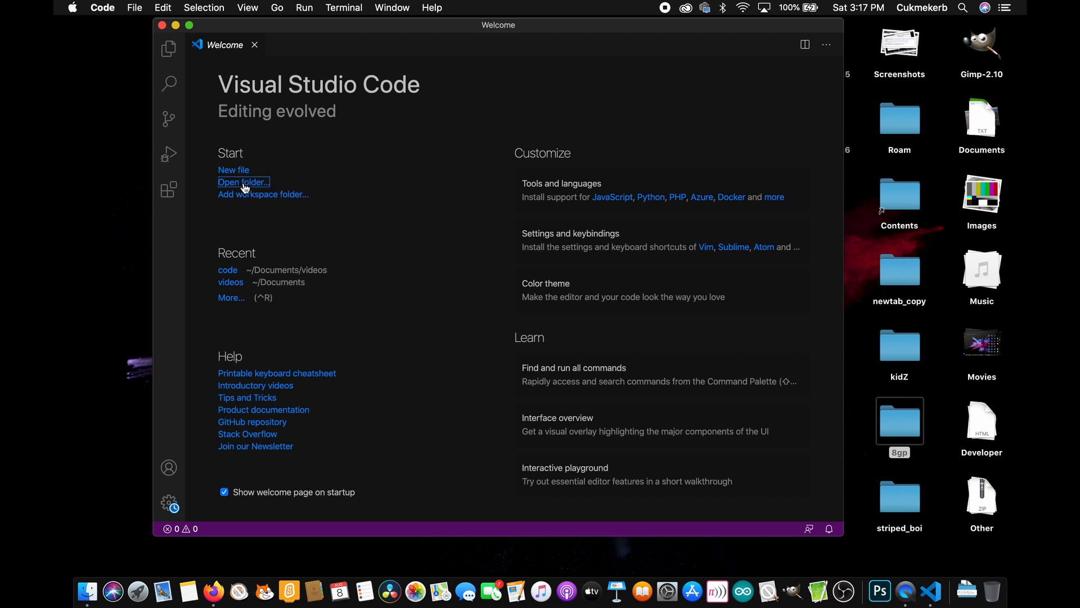
Create a 'generic clicker' folder inside code and open it as the workspace.
click(243, 182)
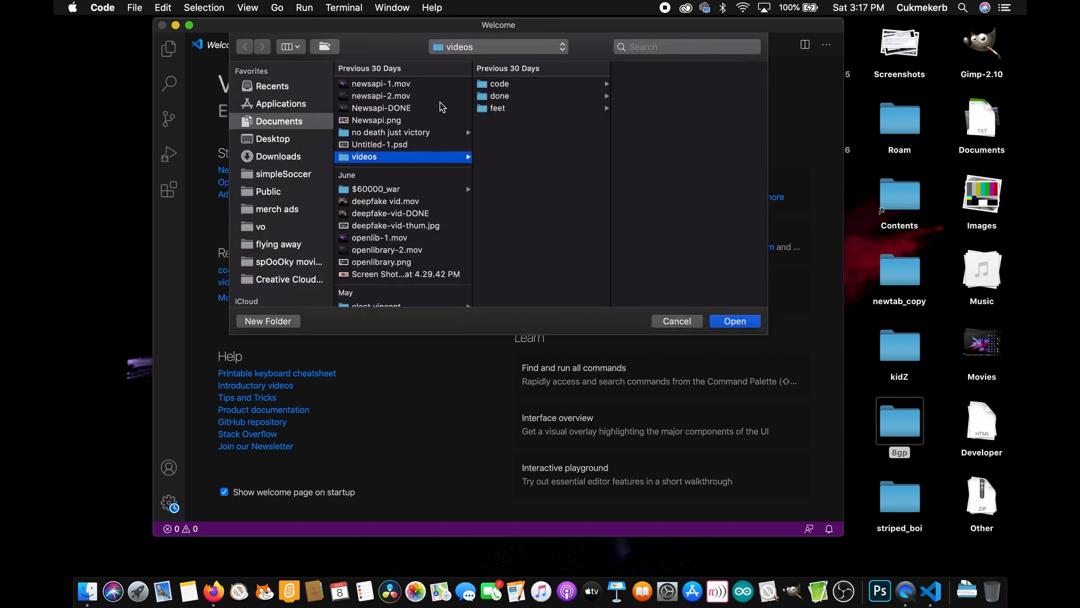
click(499, 84)
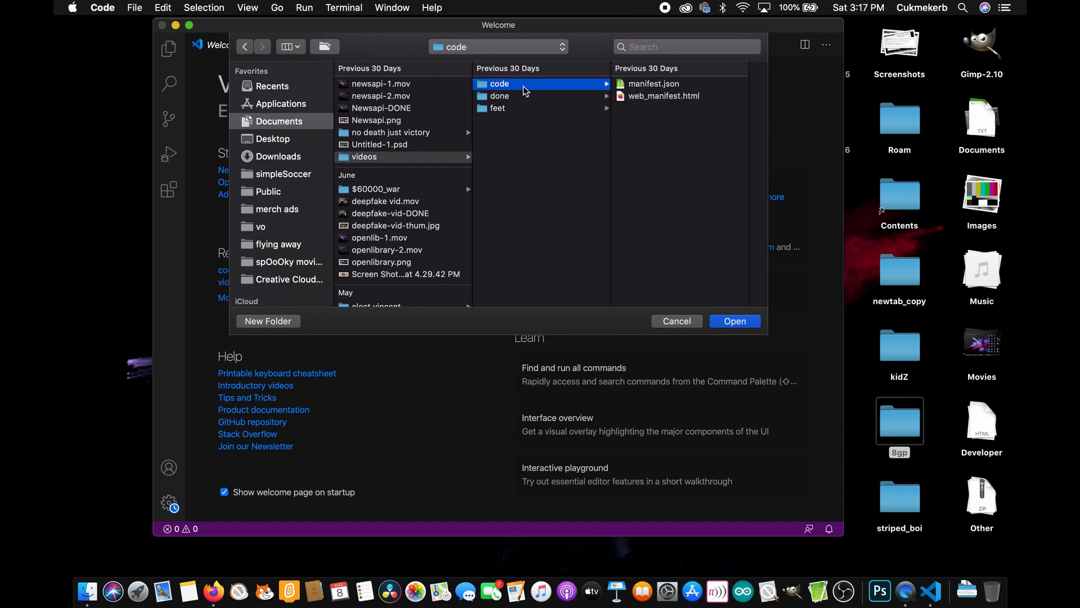
mouse_move(334, 46)
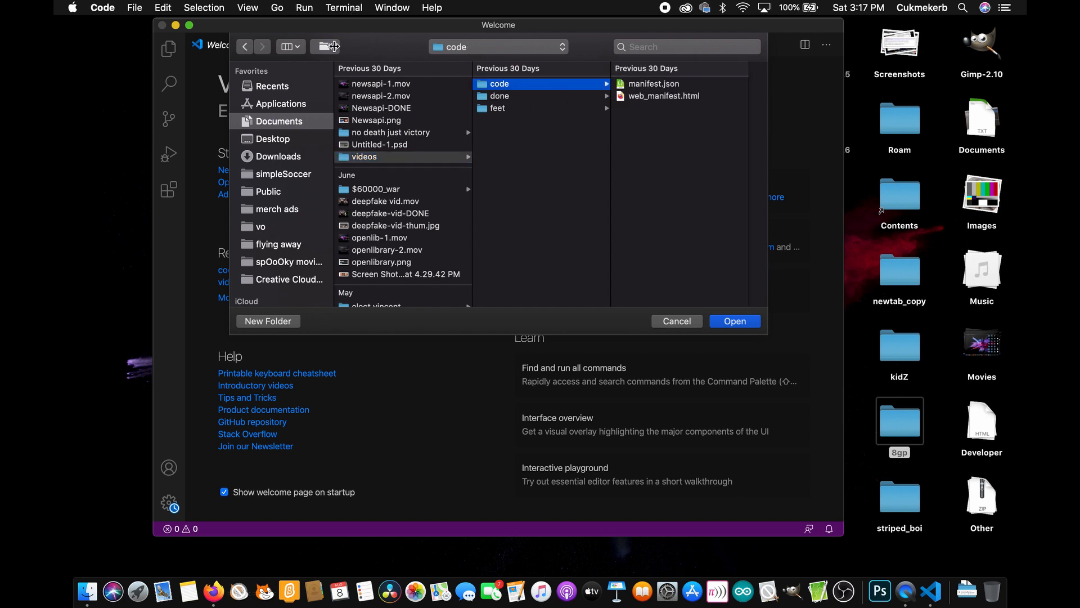
click(268, 320)
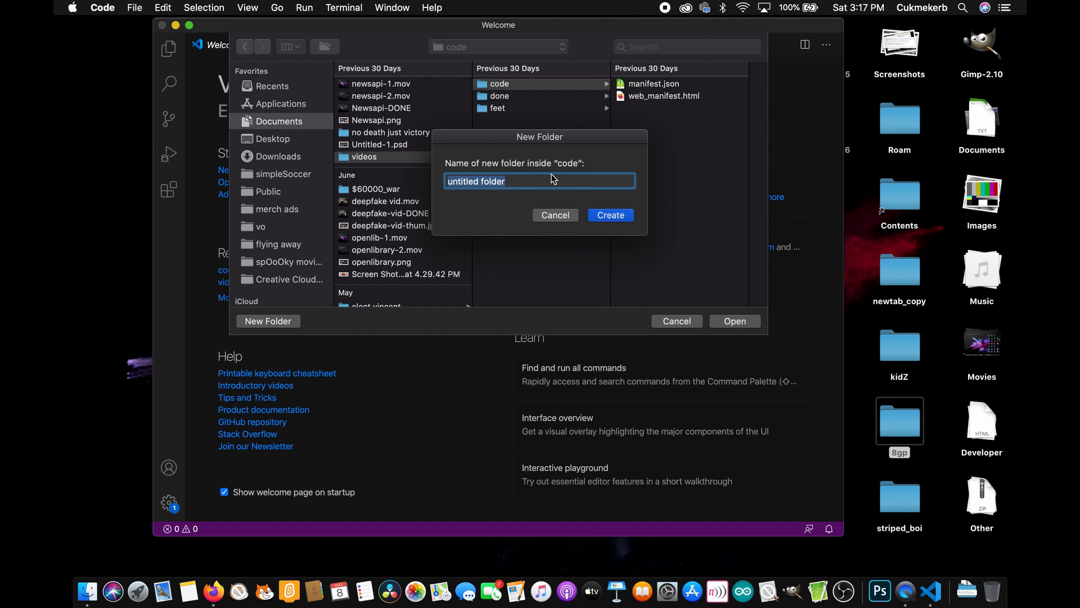
text(generic cli)
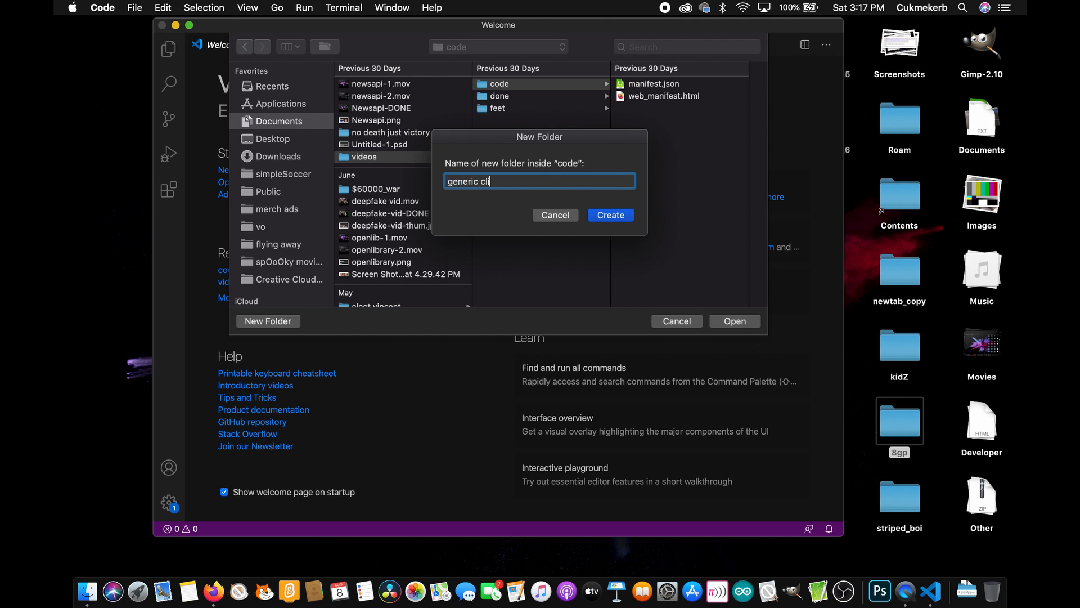
click(609, 215)
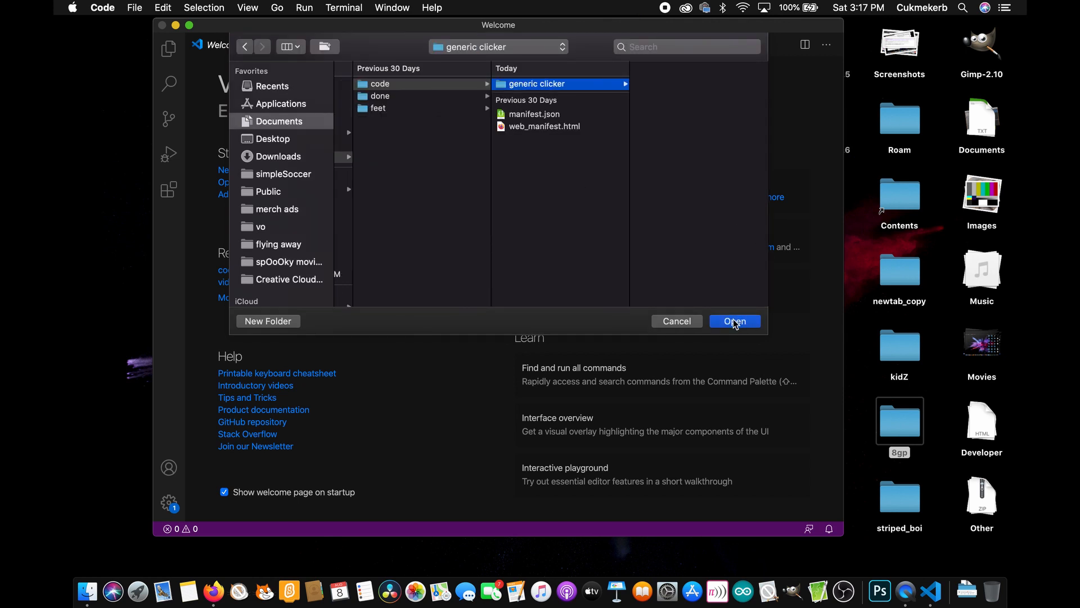
click(734, 322)
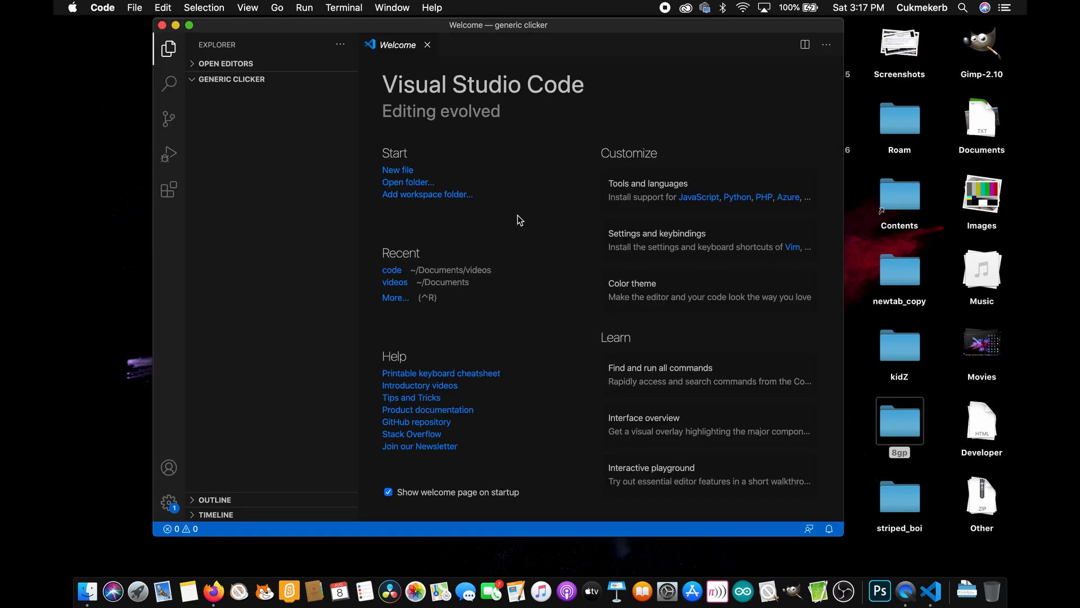
Create a new file named hello_world.html from the Welcome page.
click(397, 169)
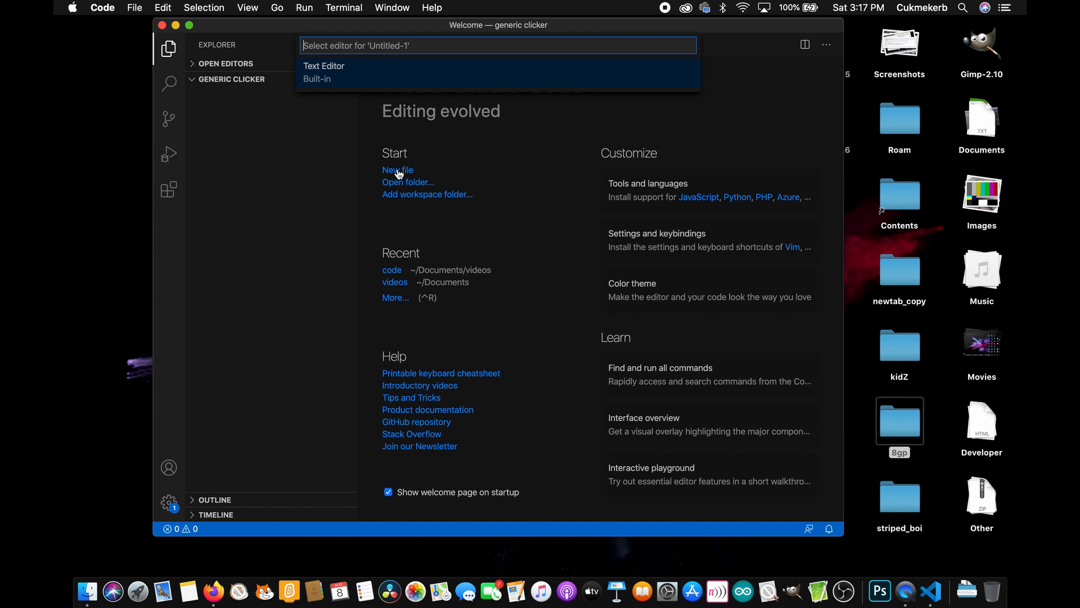
text(hell)
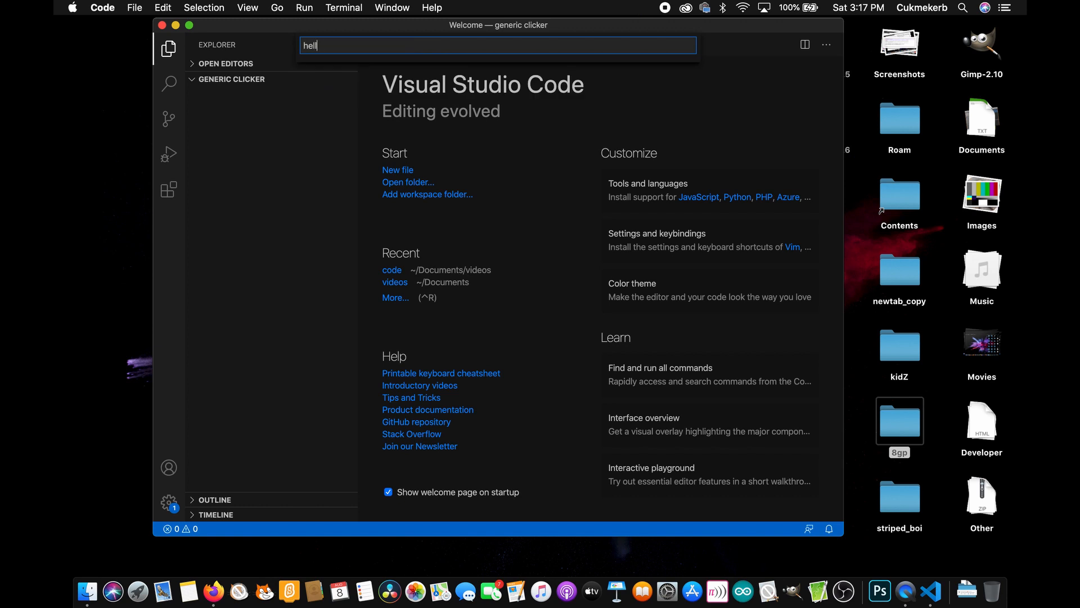
text(o_)
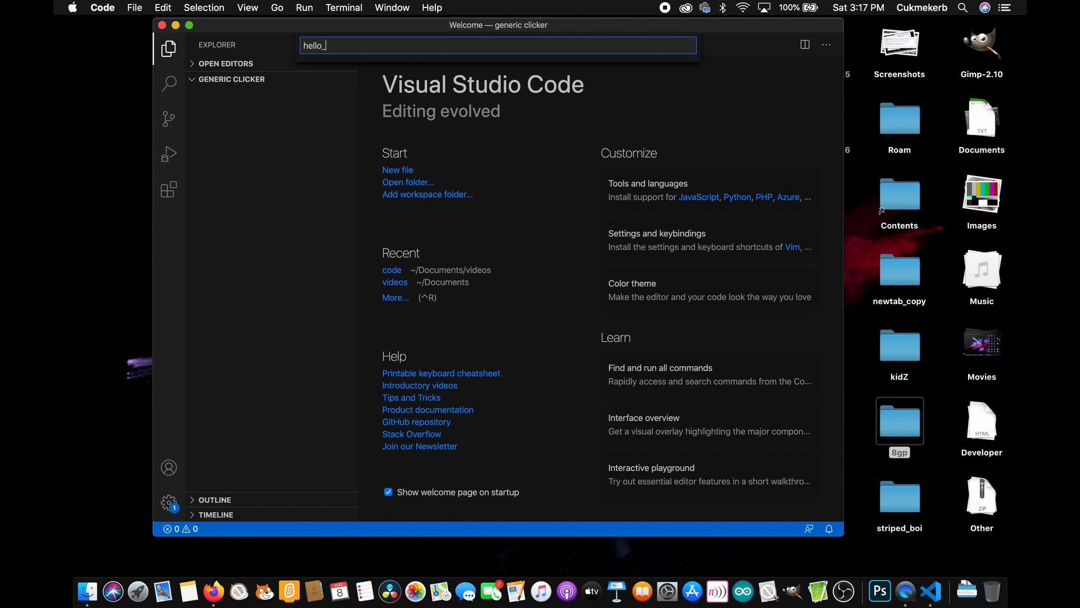
text(wor)
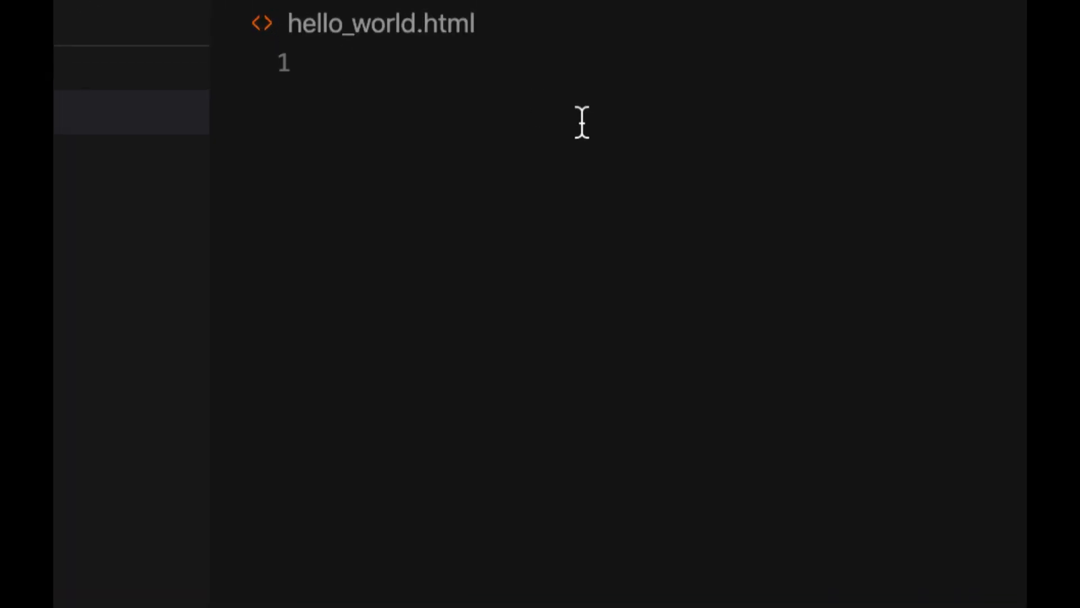
Type <!doctype html> on line 1 of hello_world.html and start a new line.
text(<)
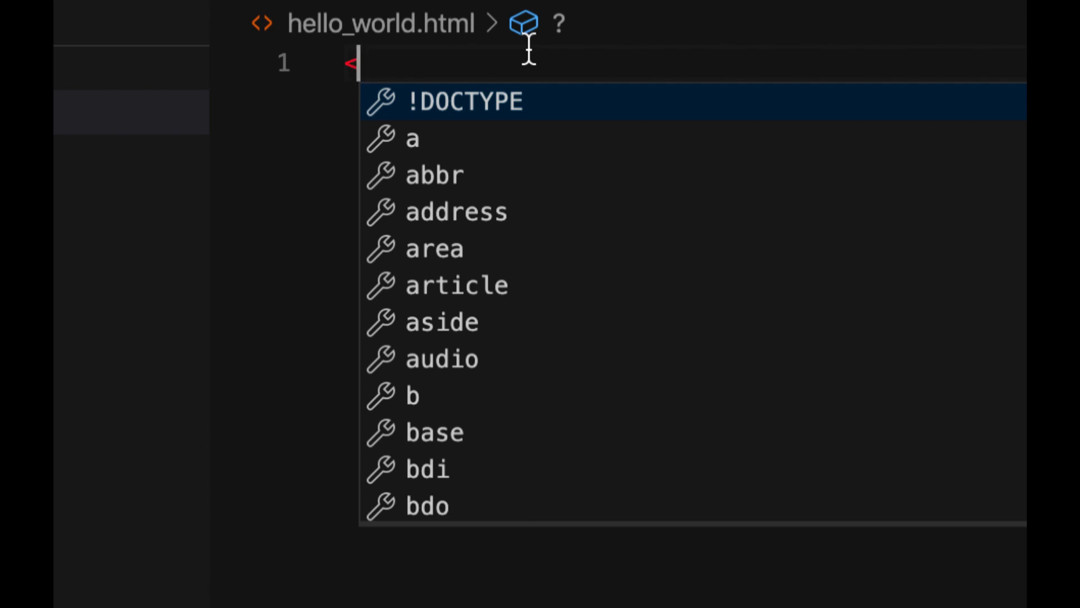
text(tag)
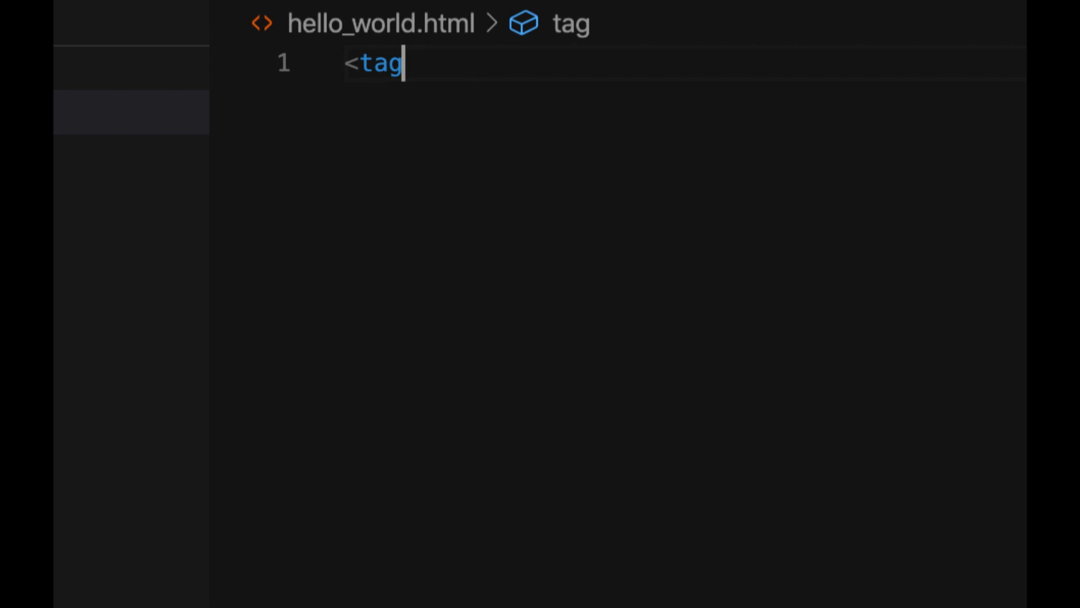
text(>)
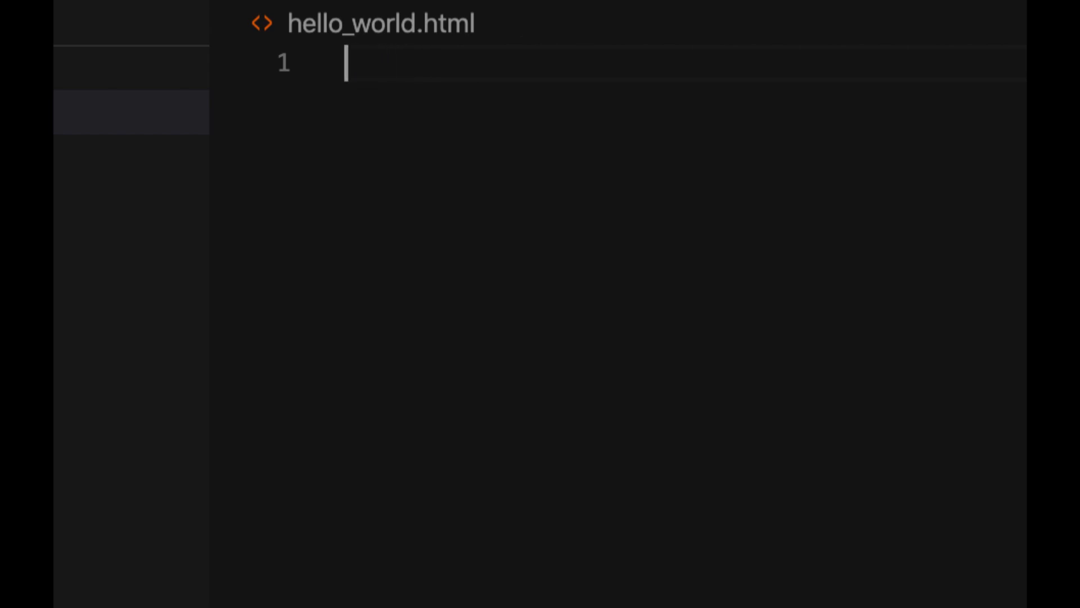
text(<)
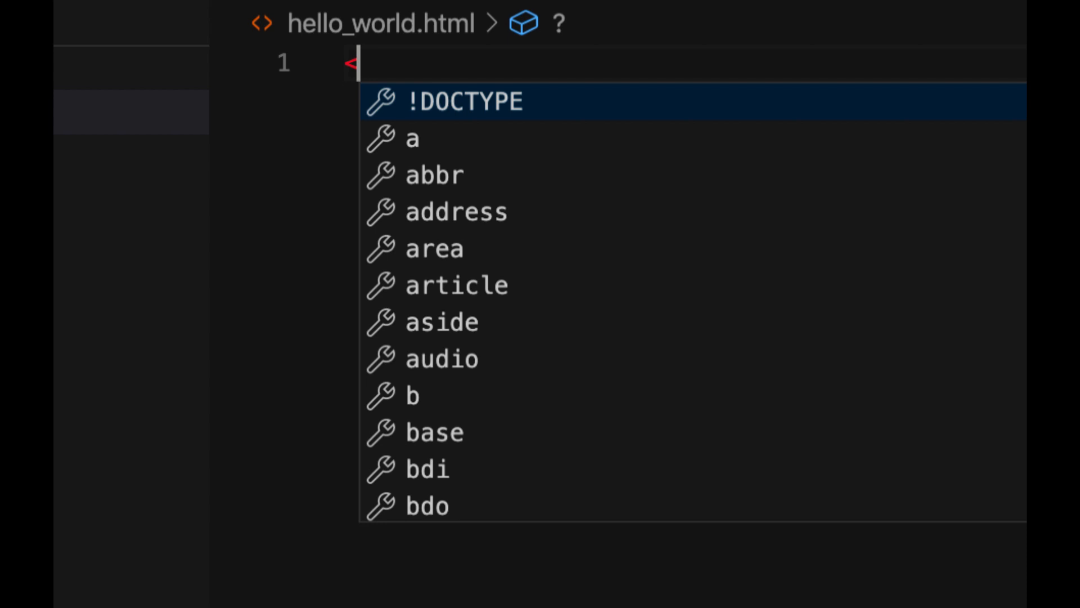
text(!doctype)
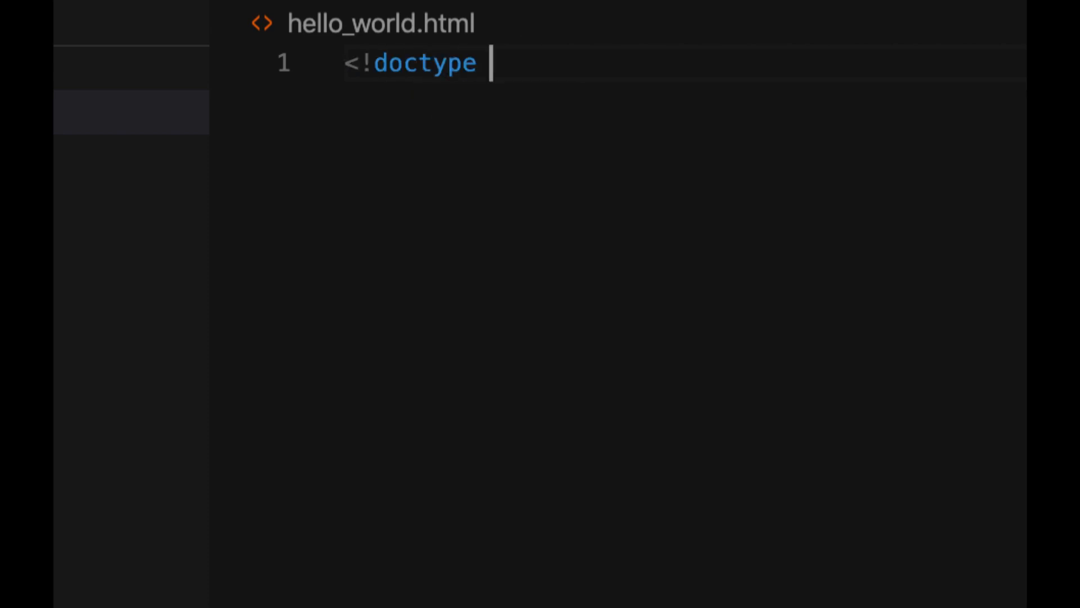
text(htm)
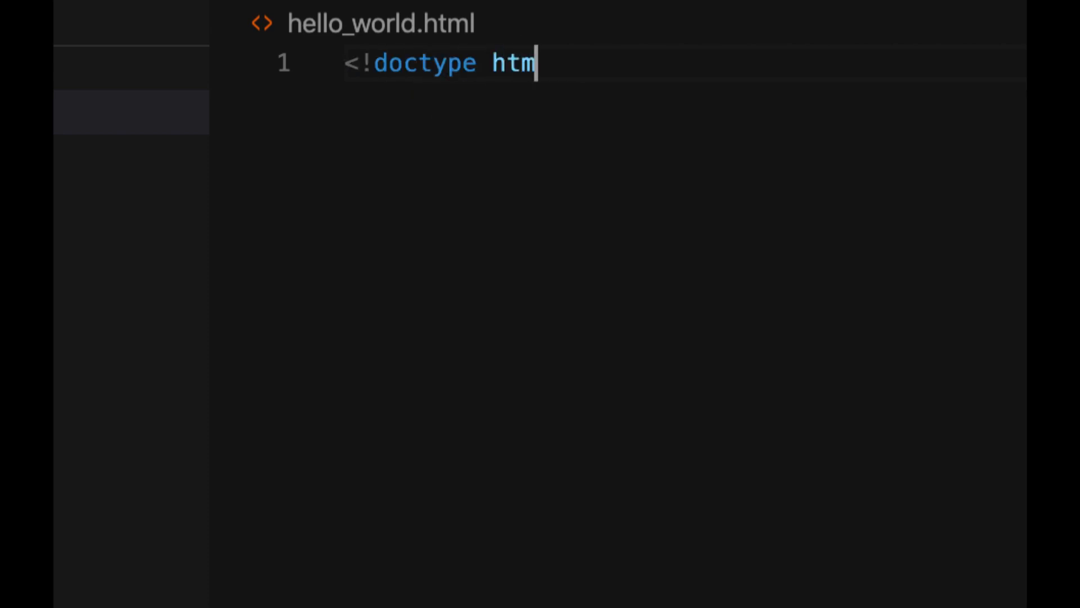
text(l>)
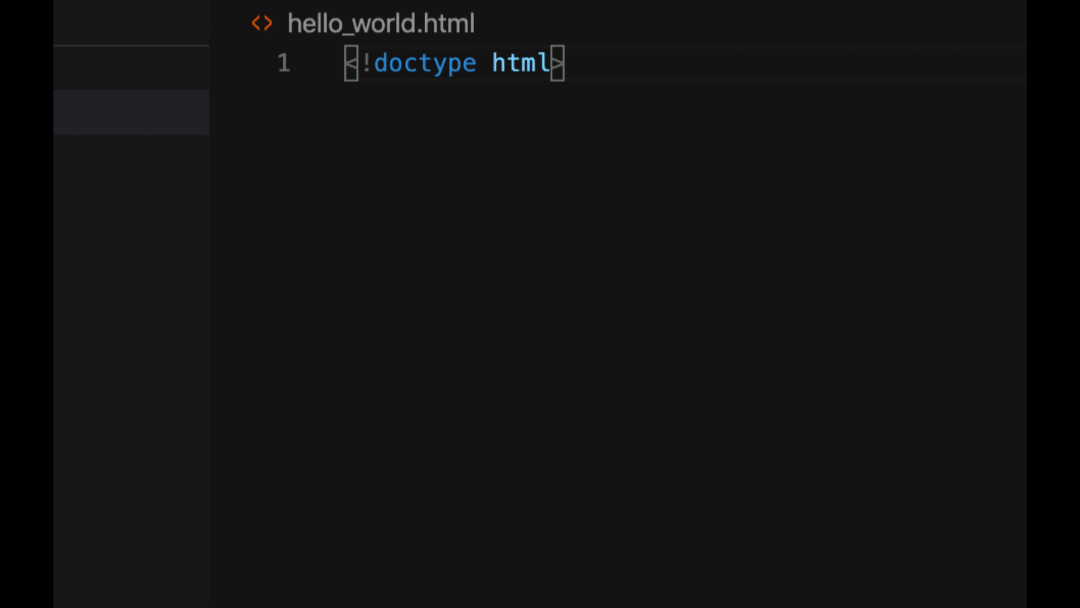
key(Return)
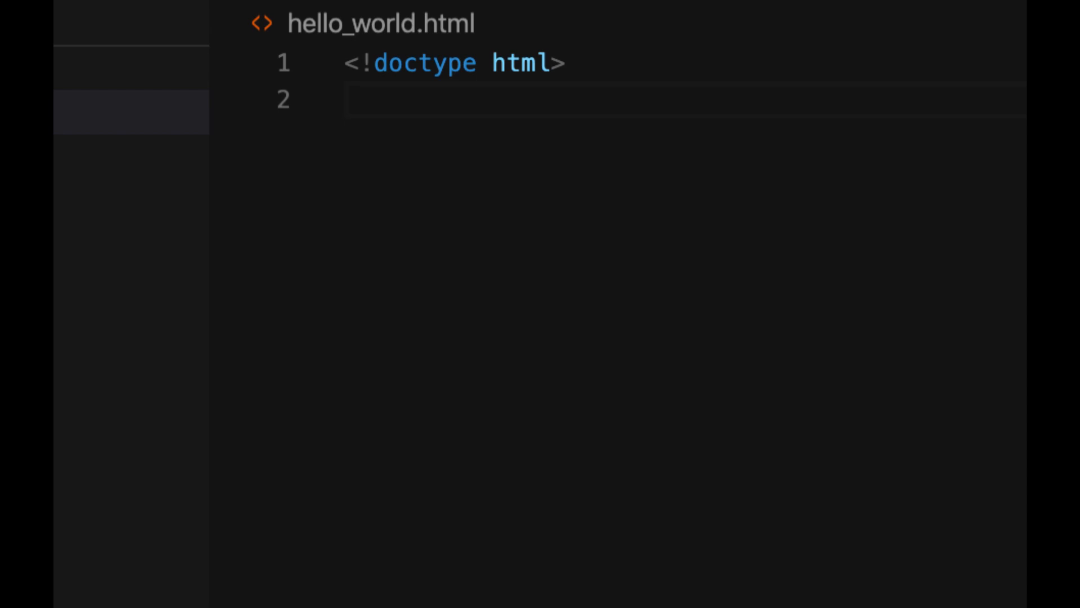
Add <title>Hello world</title> on line 2 using autocomplete, then begin line 3.
text(<)
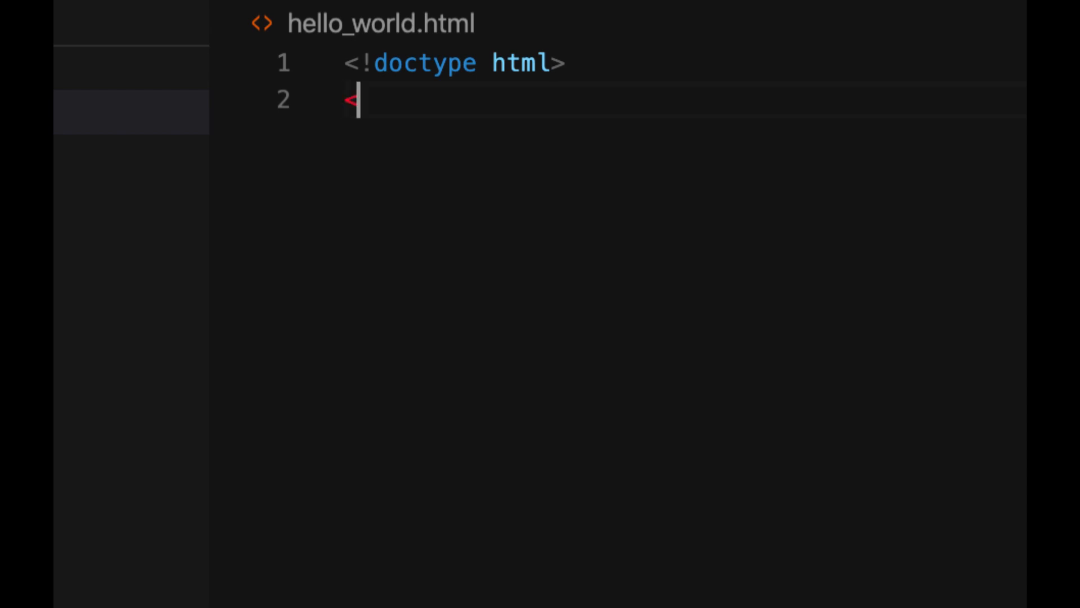
text(<)
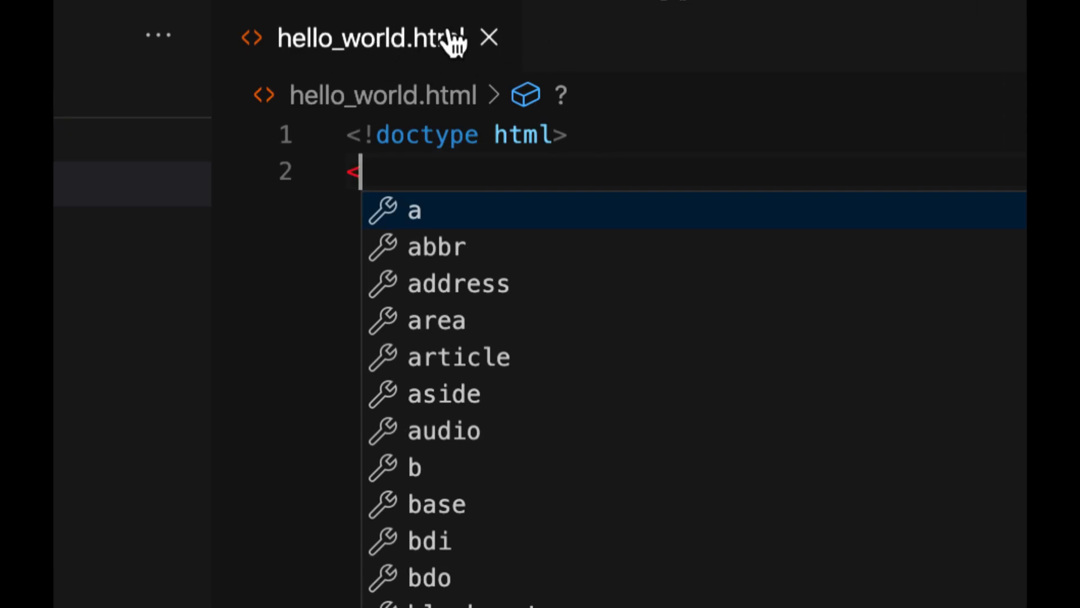
text(title)
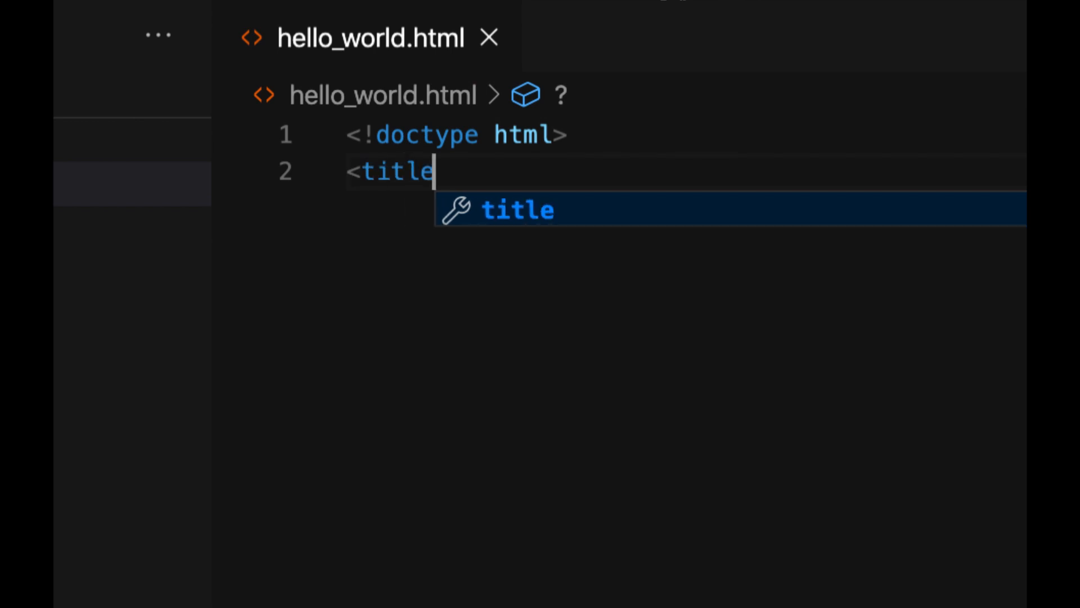
key(Enter)
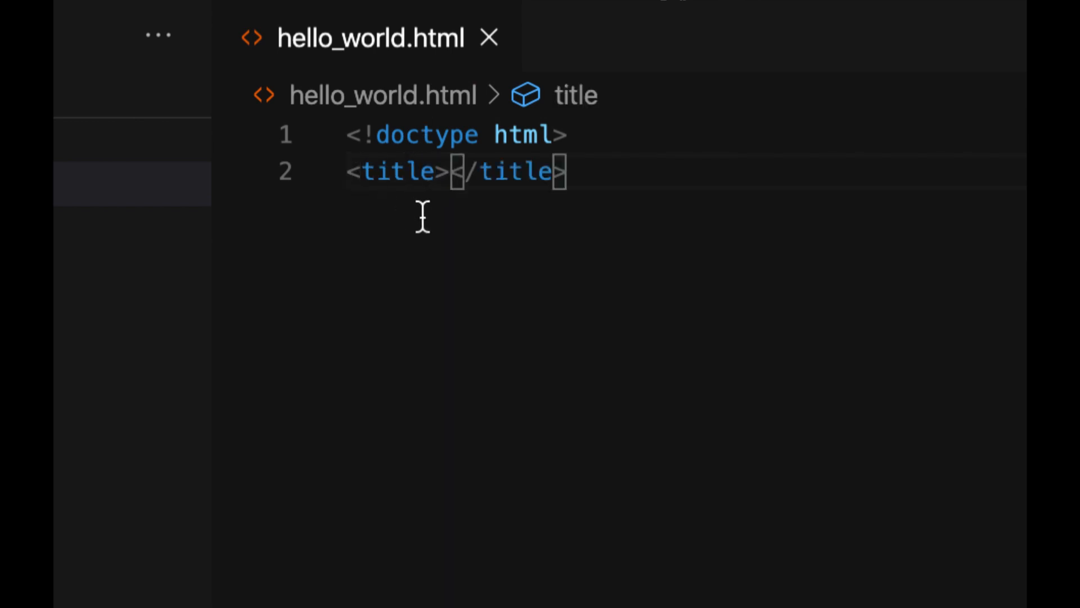
text(Hello)
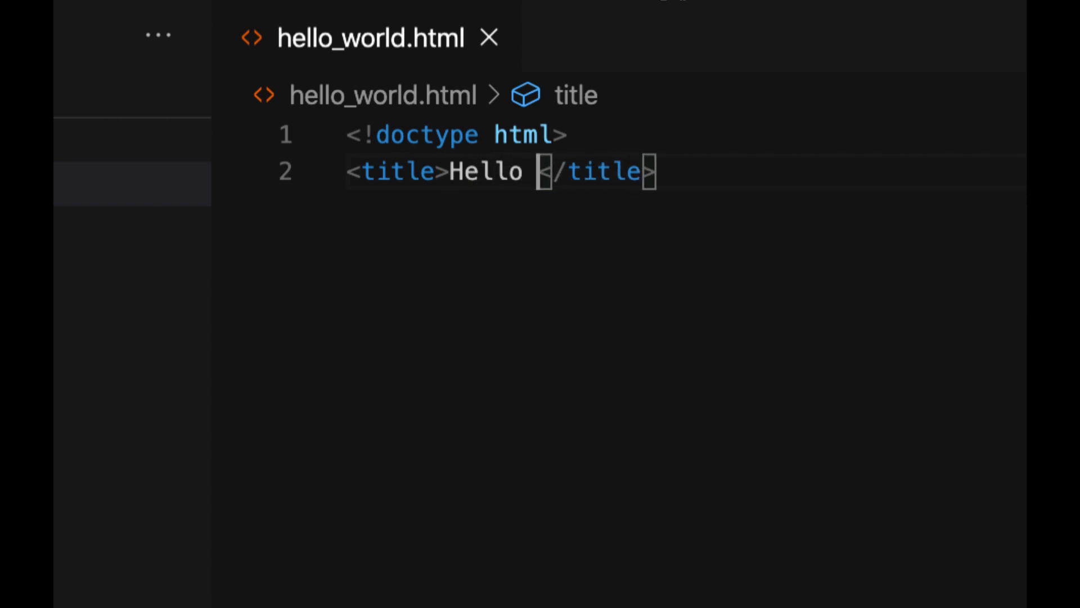
text(world)
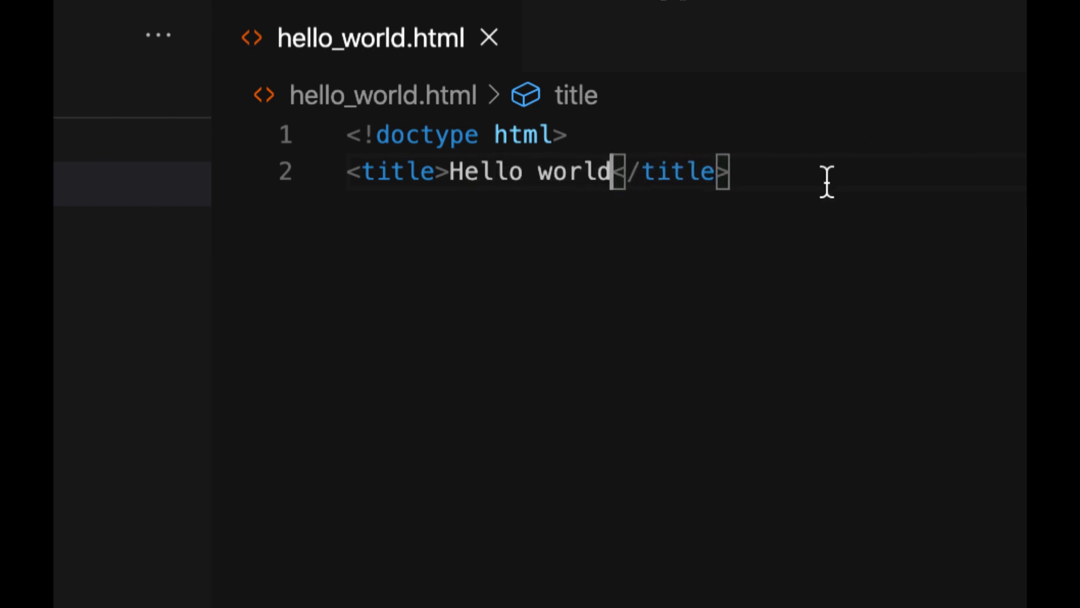
key(Return)
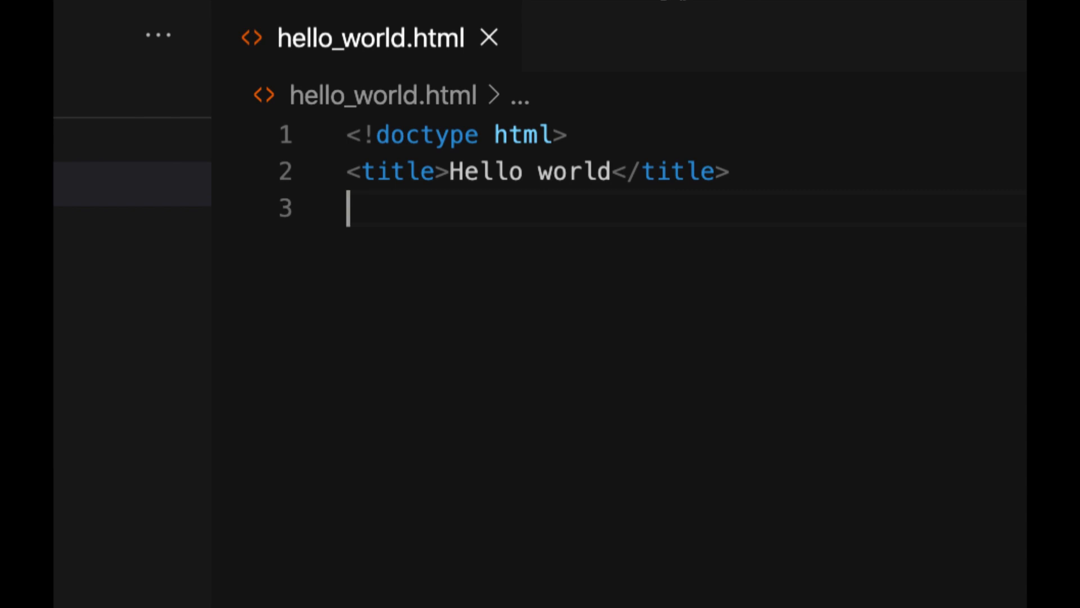
Add <h1>Hello world</h1> on line 3 using the autocomplete suggestion.
text(<)
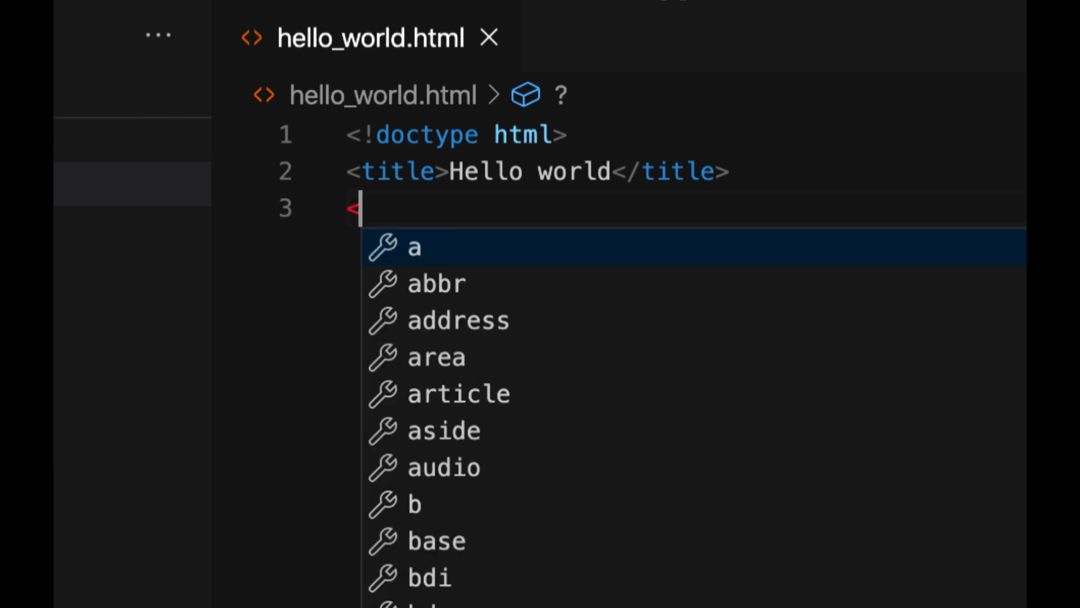
text(h1)
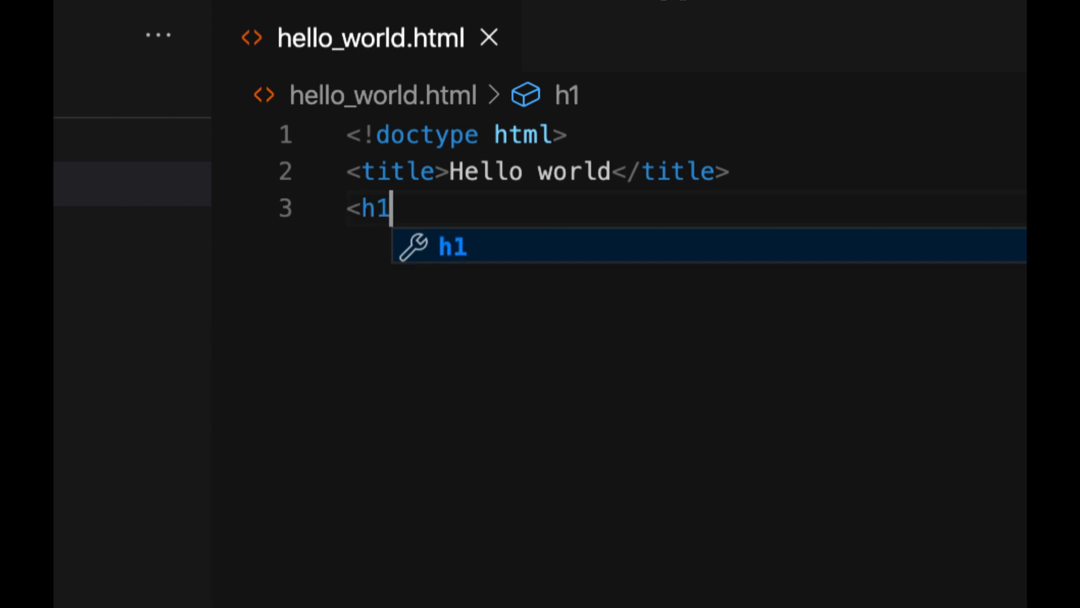
mouse_move(627, 386)
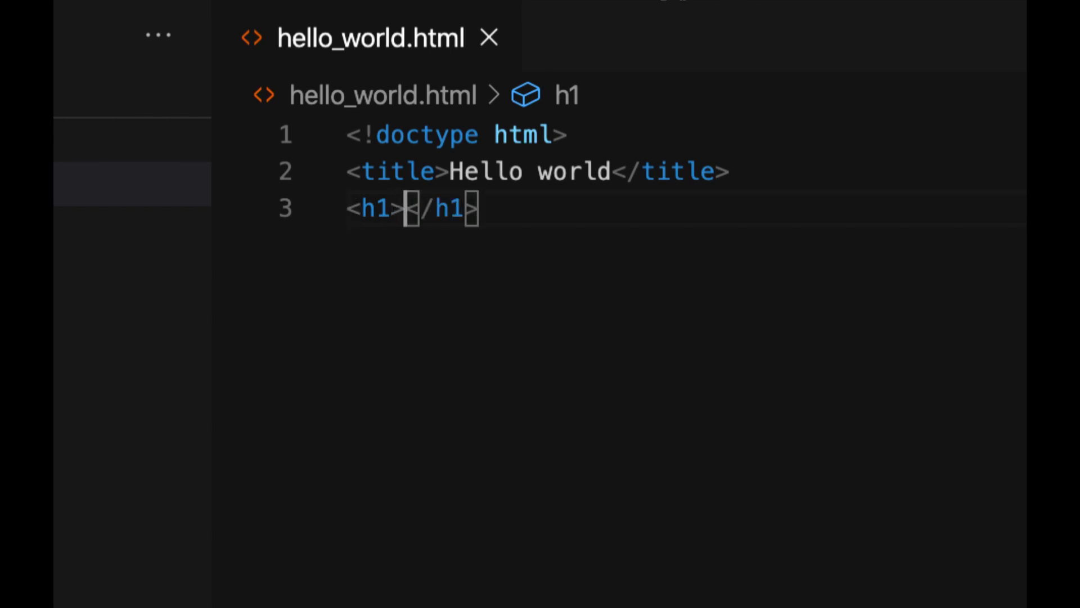
text(Hello)
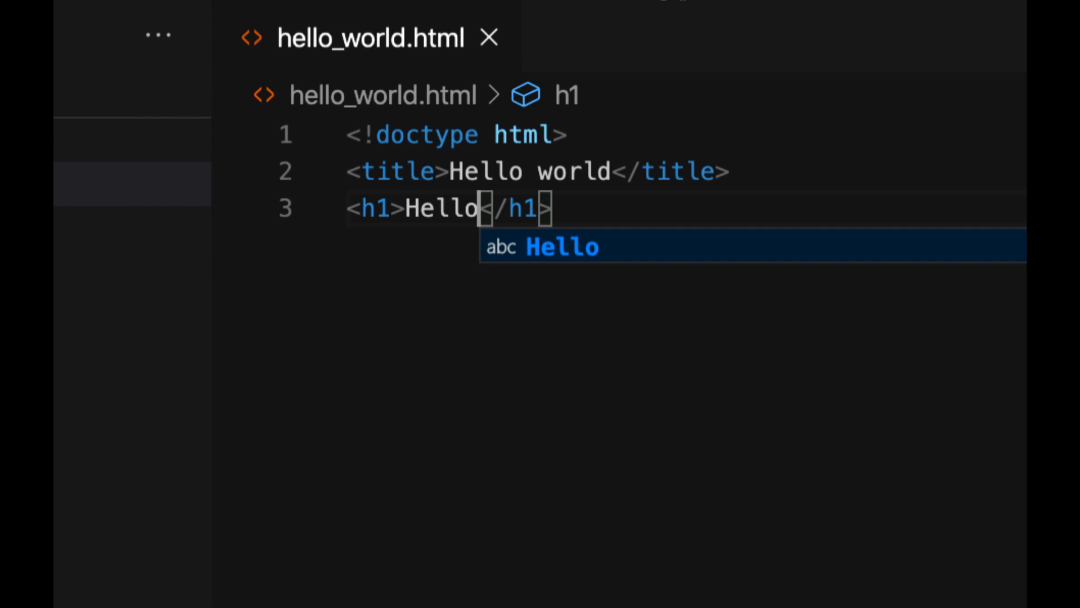
text(world)
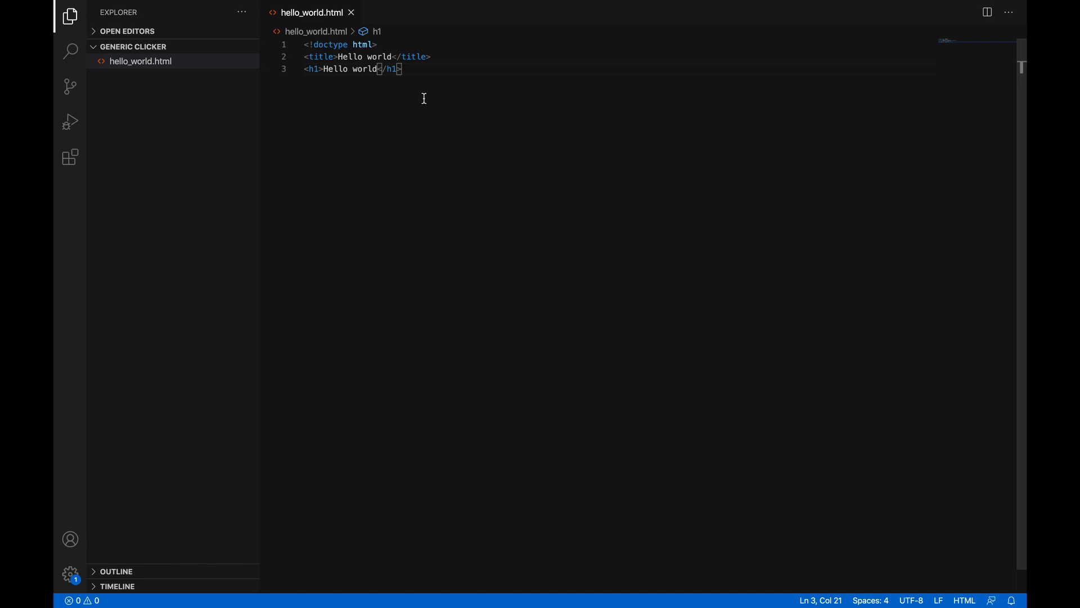
Open the Live Server extension's details from the enabled extensions list.
click(69, 157)
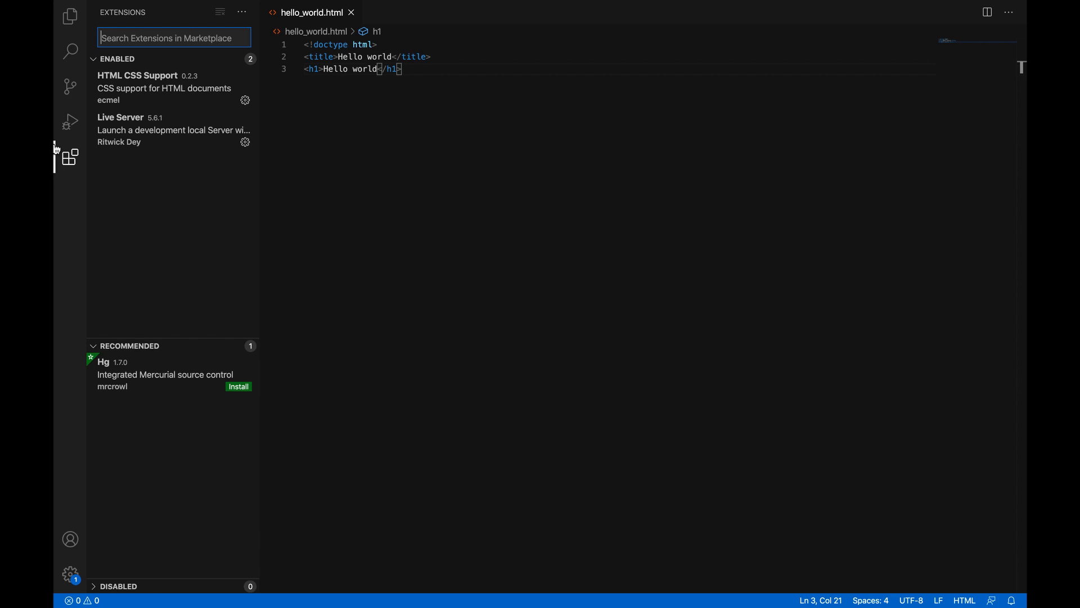
mouse_move(116, 110)
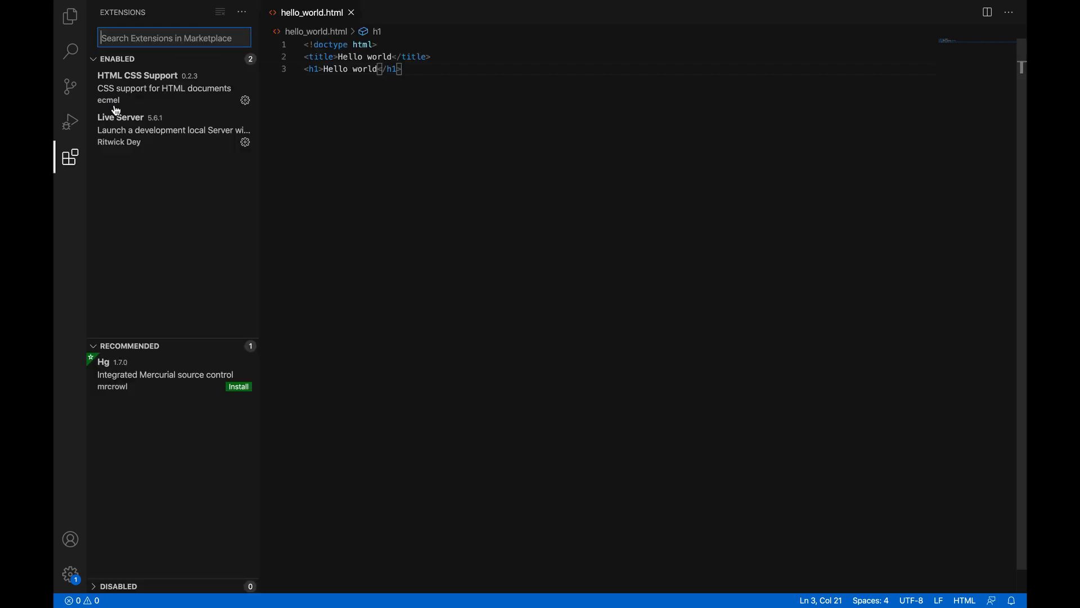
mouse_move(182, 34)
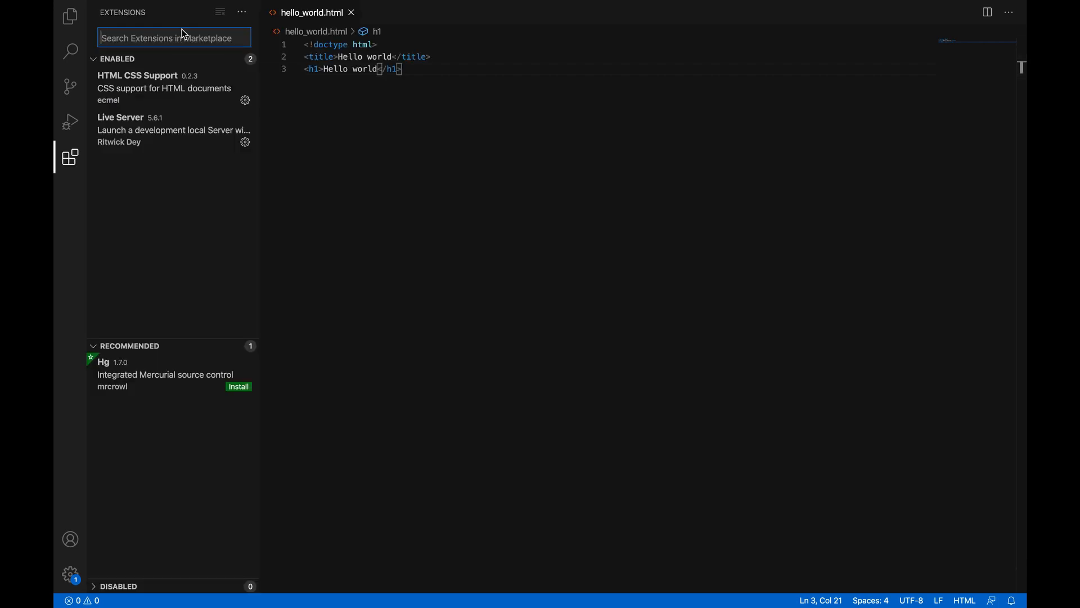
click(172, 130)
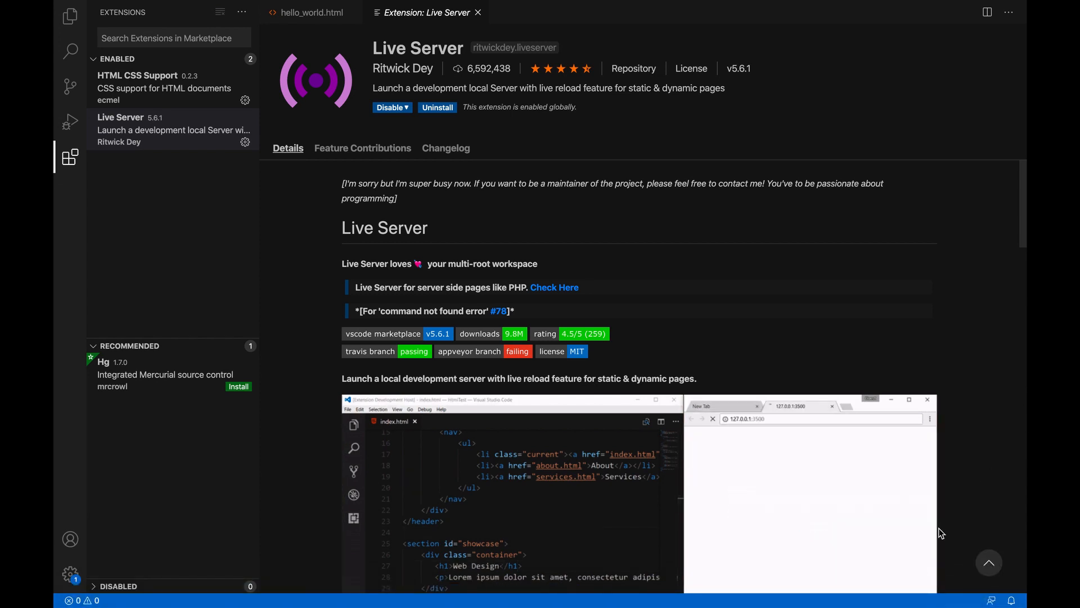
Quit Visual Studio Code to return to the desktop.
click(313, 13)
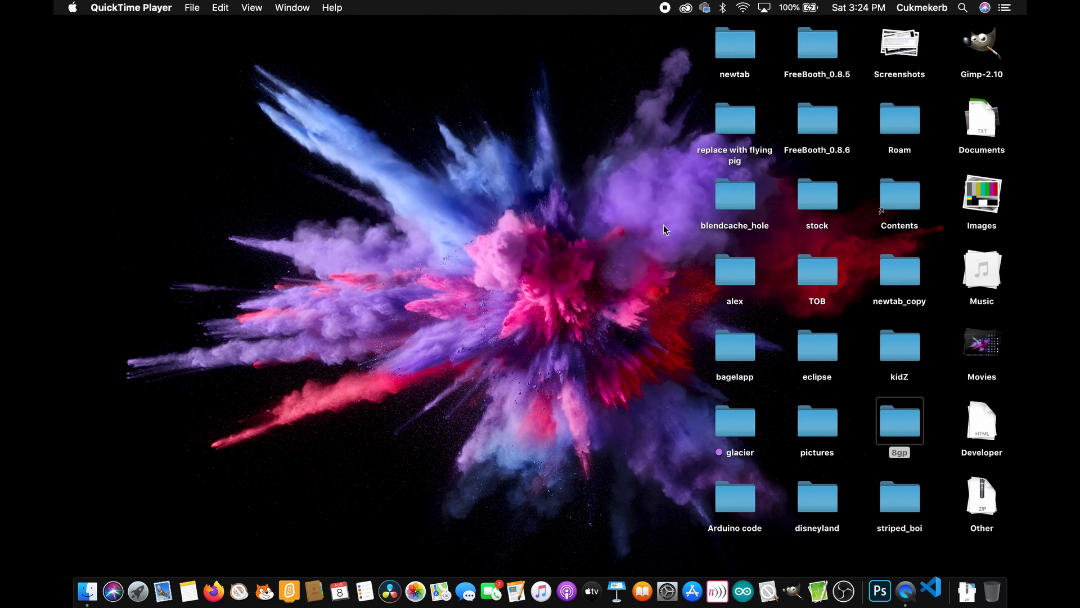
Relaunch VS Code, maximize its window, and show the generic clicker project files.
click(930, 597)
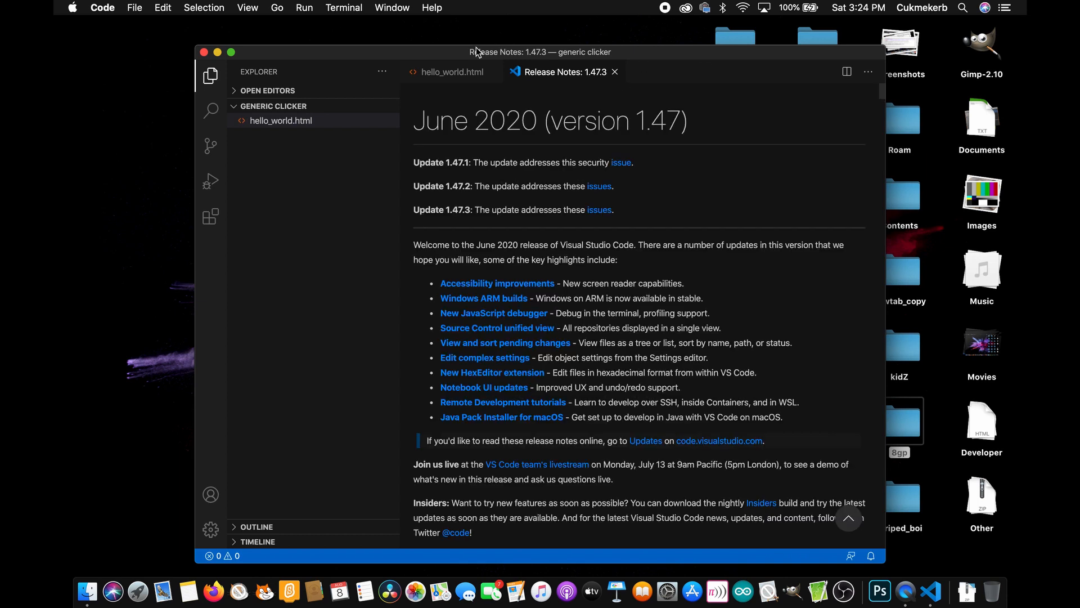
click(210, 216)
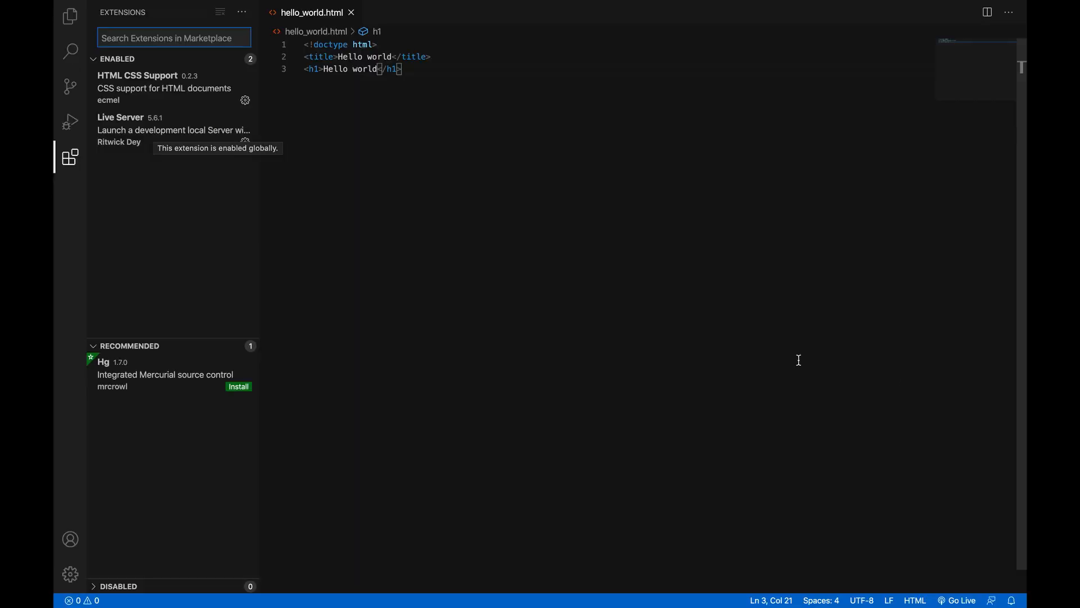
click(70, 16)
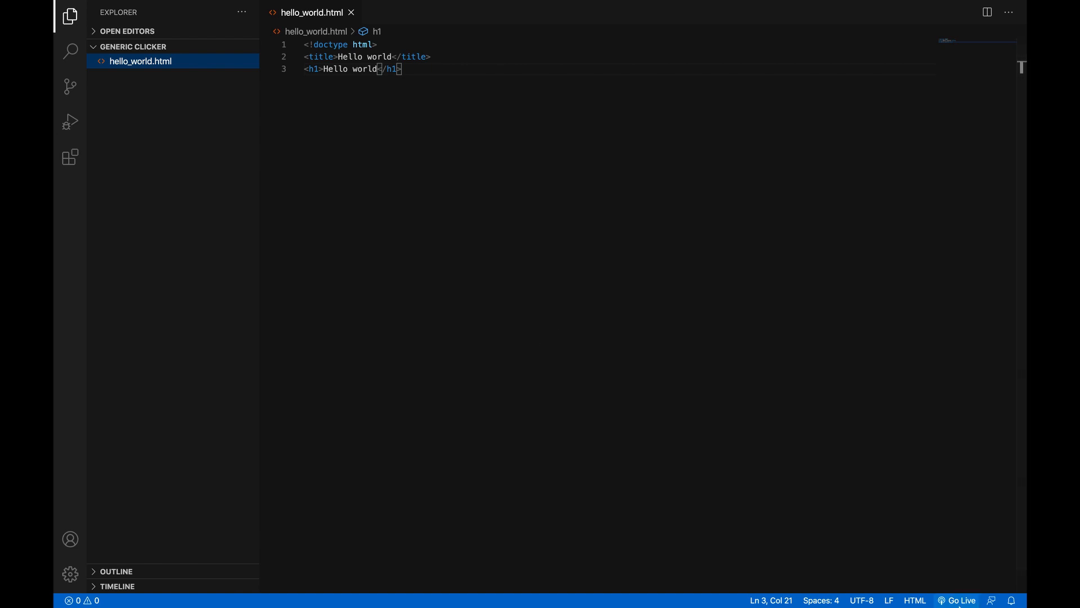
click(956, 601)
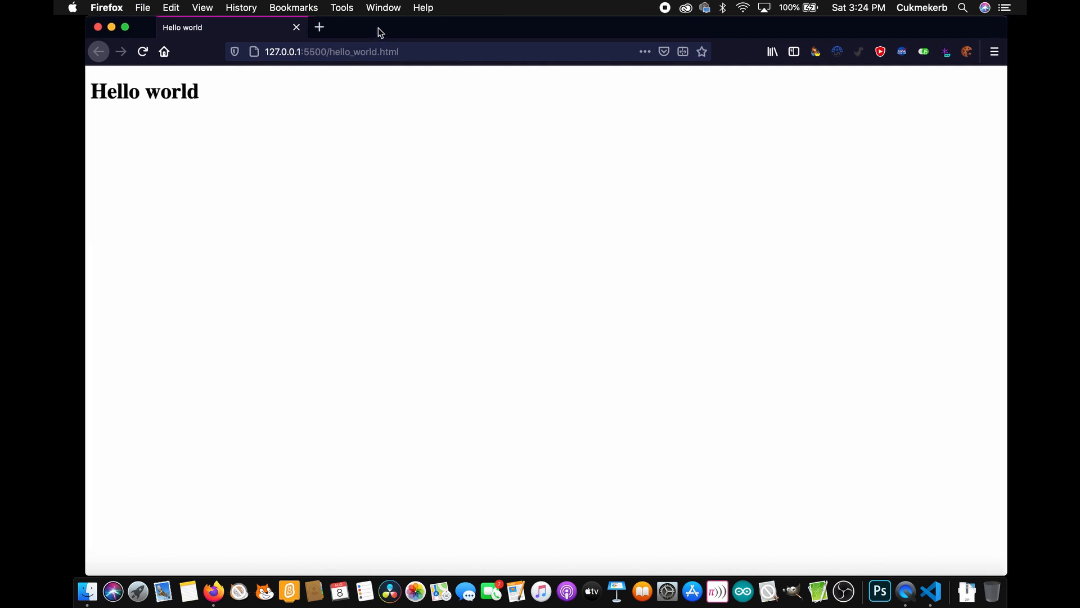
mouse_move(230, 106)
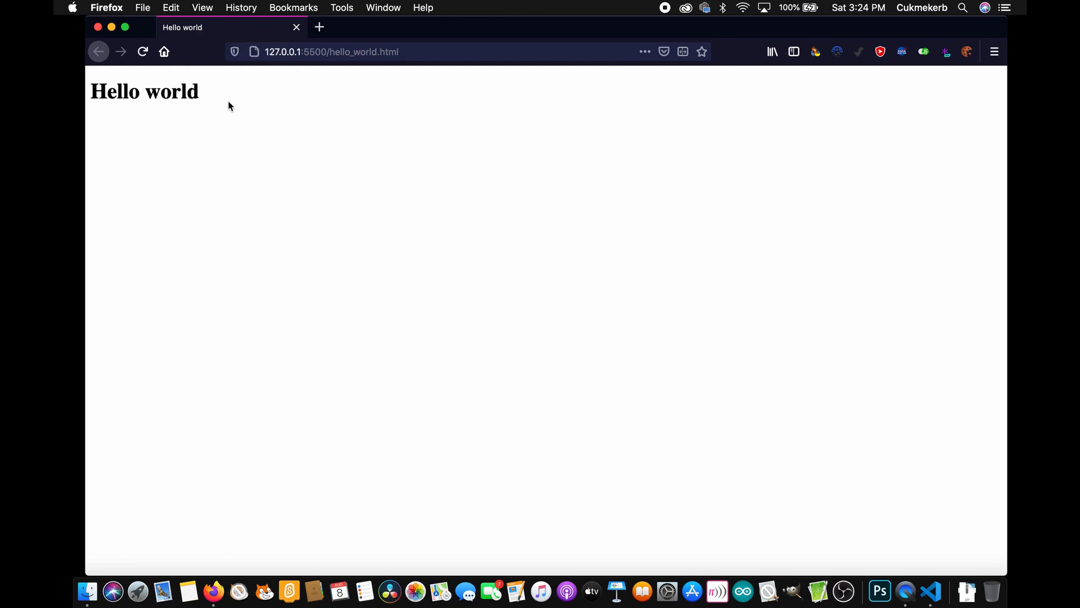